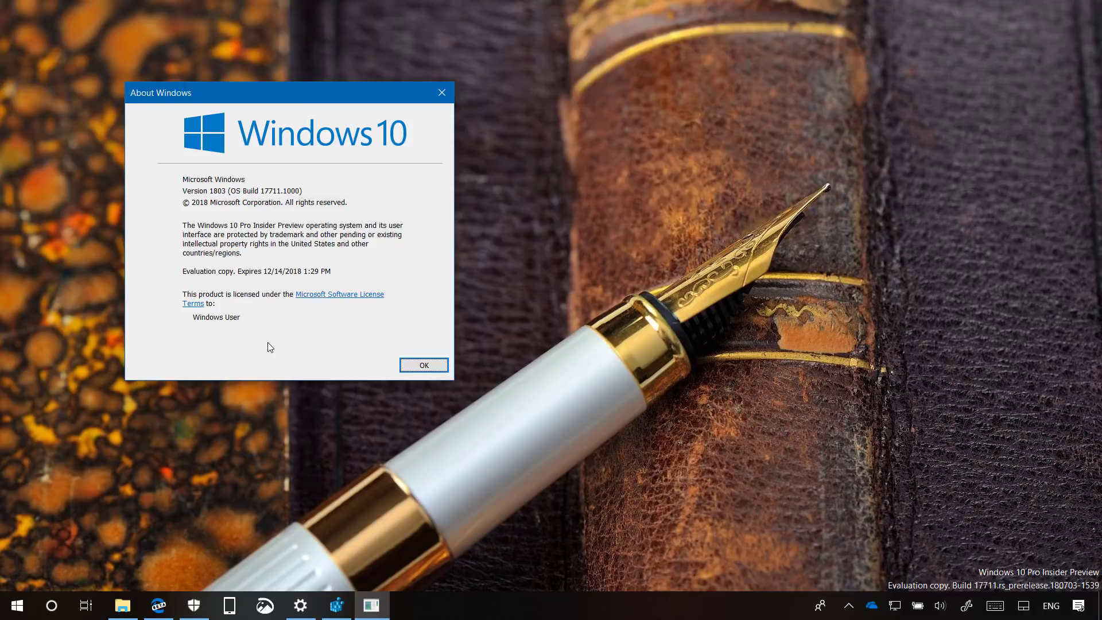
# Close the About Windows dialog showing build 17711.
pyautogui.click(424, 364)
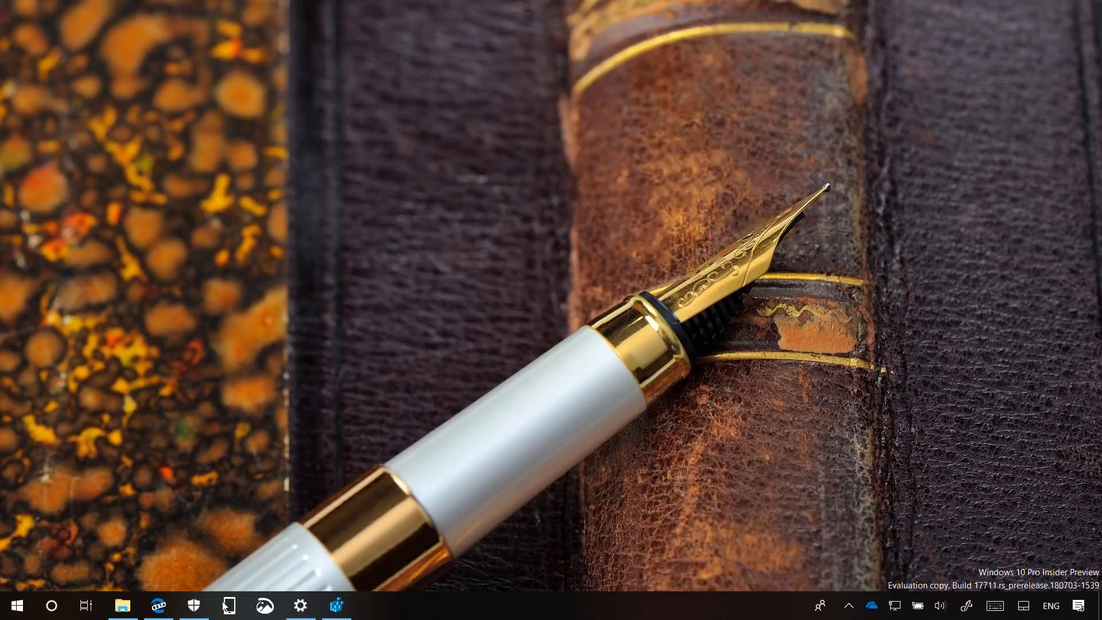
# Open the Surface article in Edge reading view, try page themes and apply lavender.
pyautogui.click(159, 606)
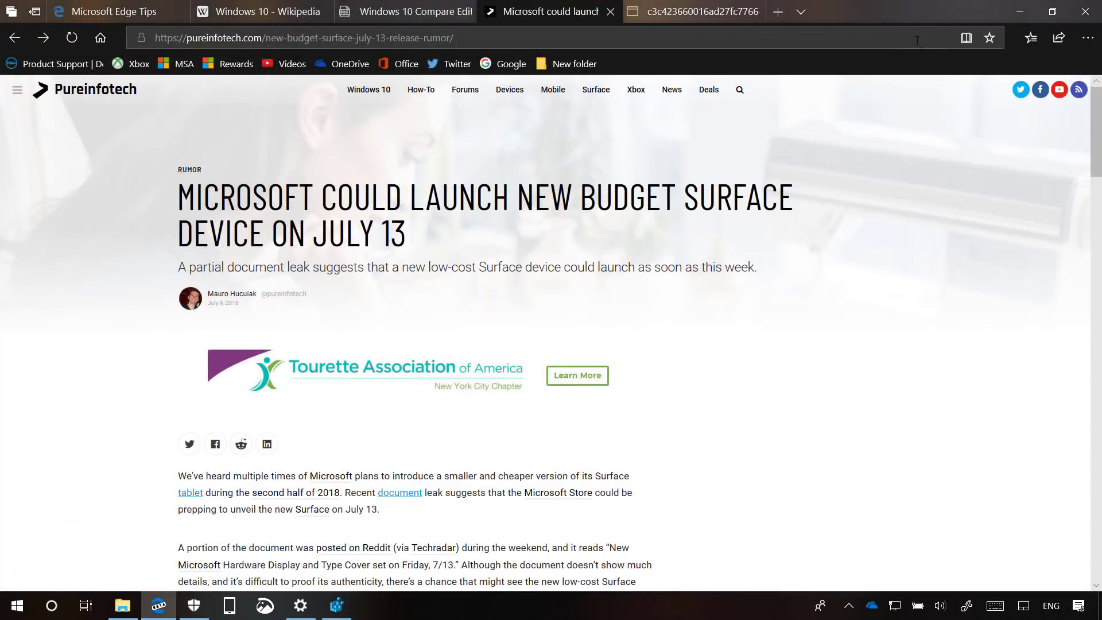
pyautogui.moveTo(966, 38)
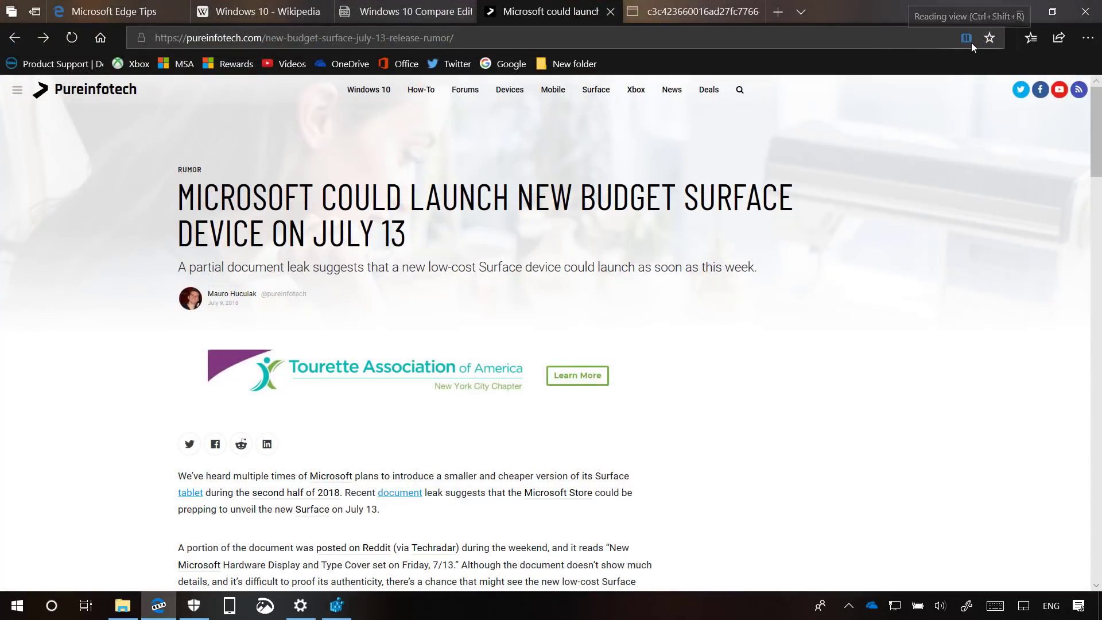
pyautogui.click(966, 38)
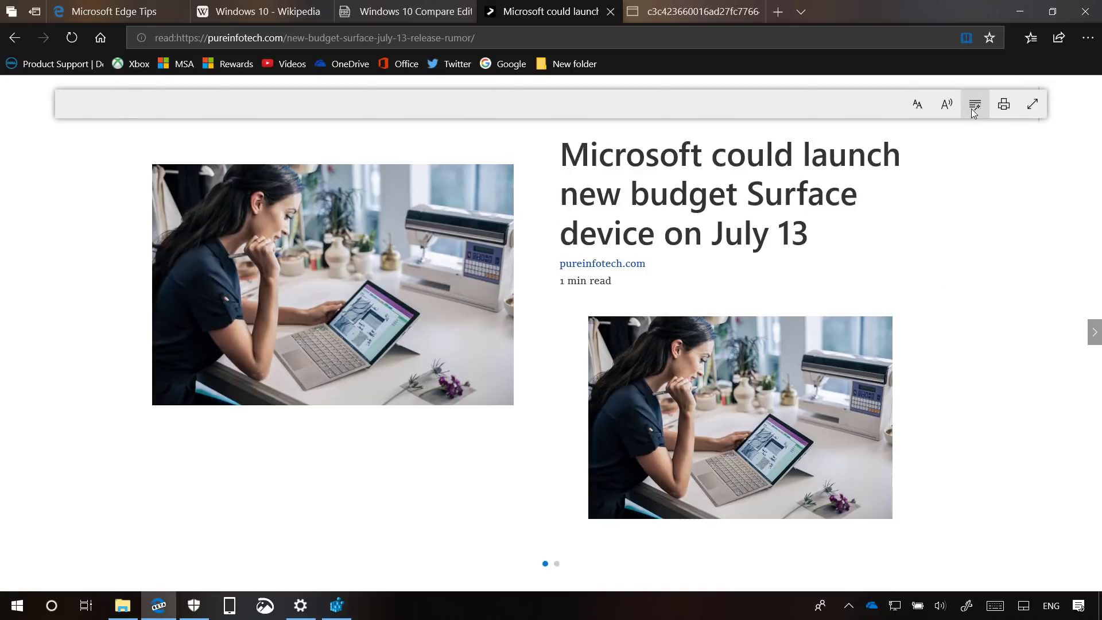
pyautogui.click(975, 104)
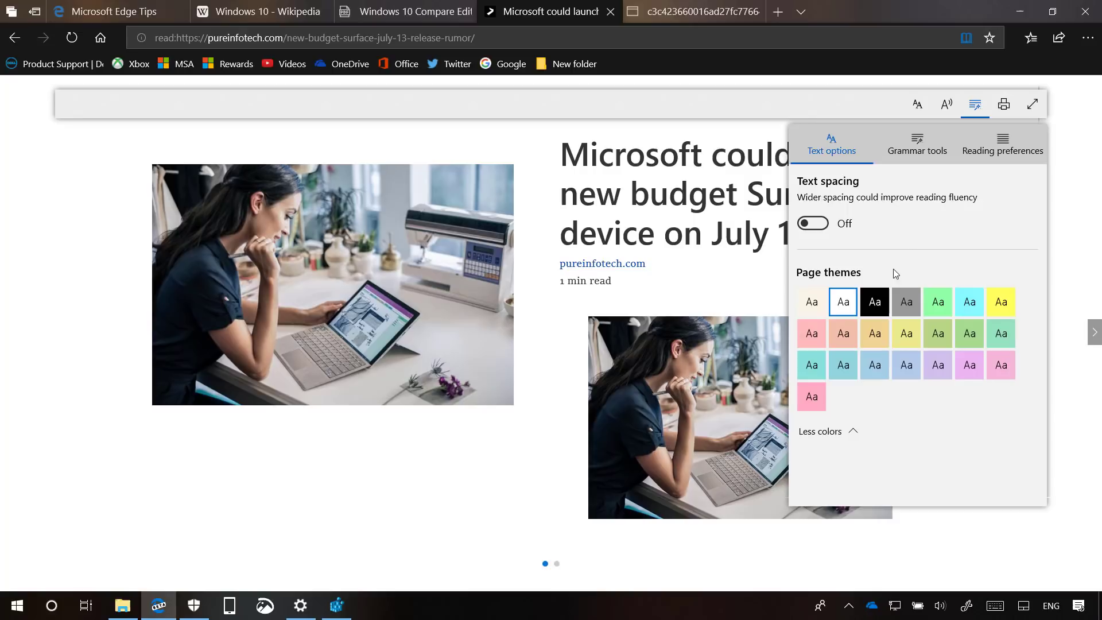
pyautogui.moveTo(822, 280)
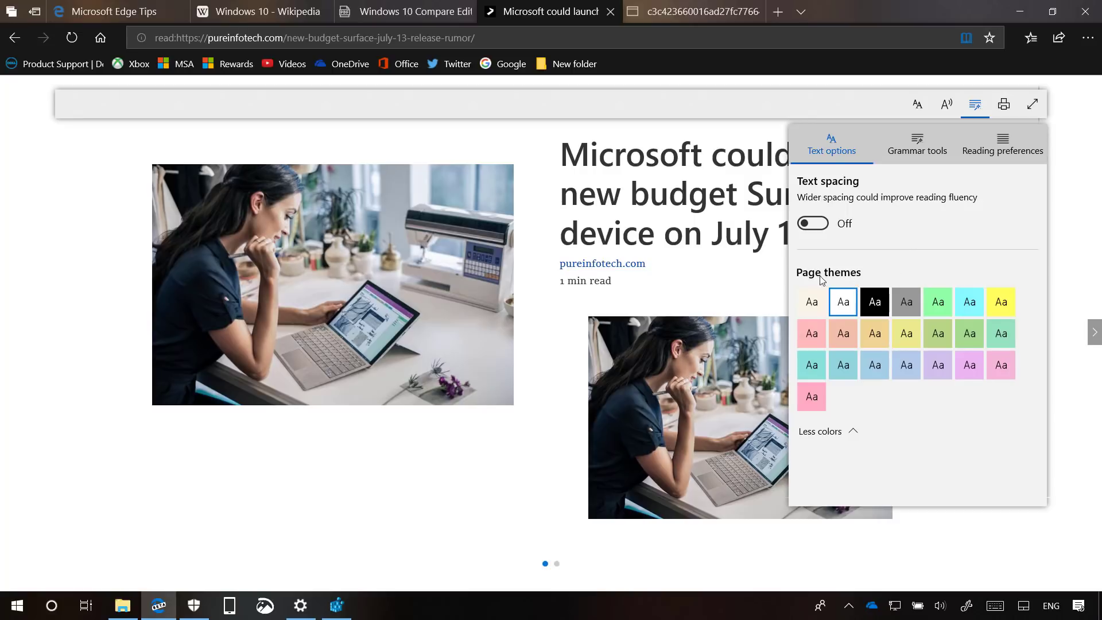
pyautogui.moveTo(812, 287)
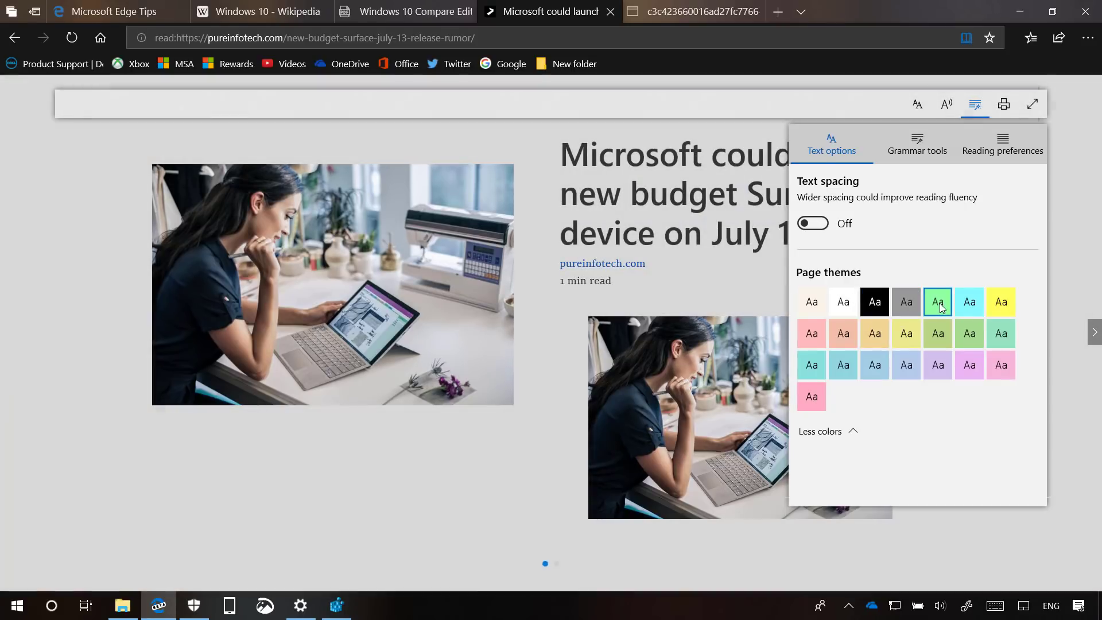
pyautogui.click(1001, 302)
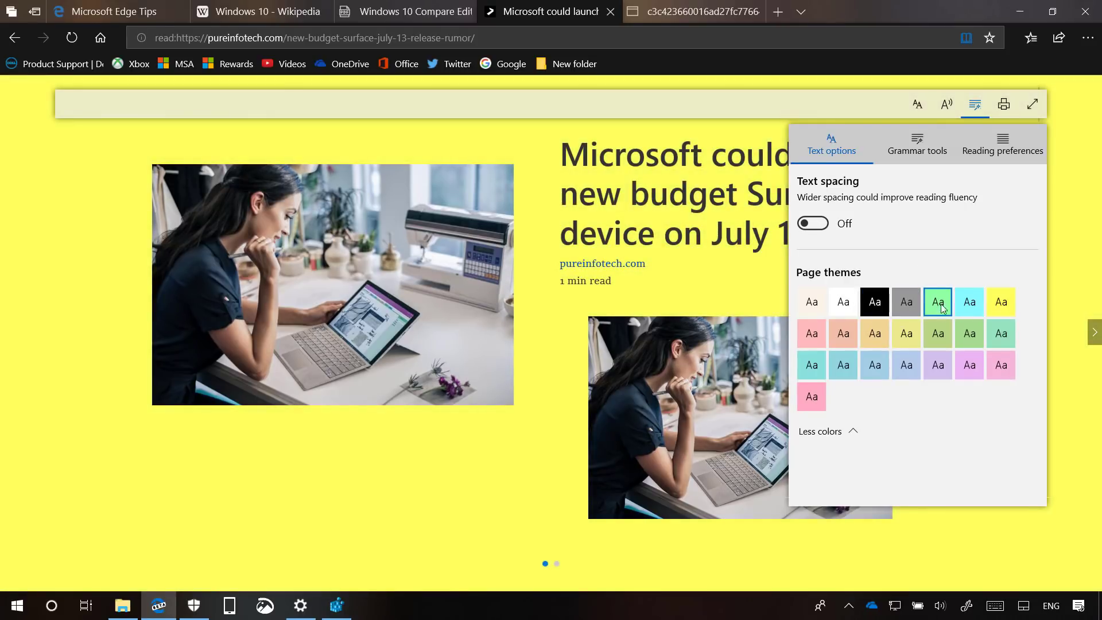
pyautogui.moveTo(938, 308)
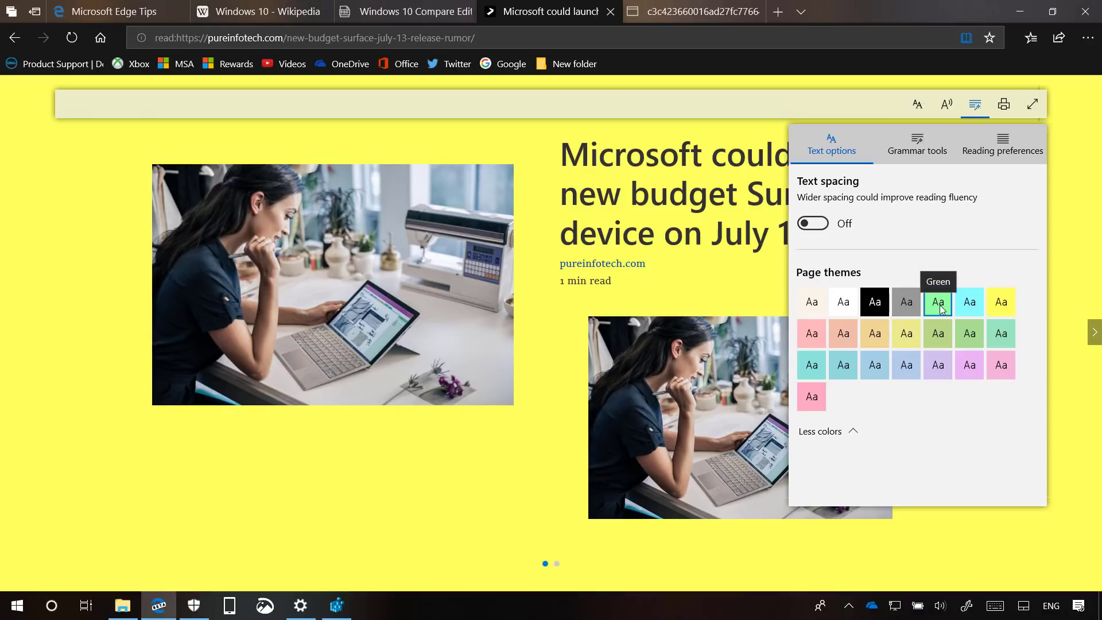
pyautogui.click(969, 302)
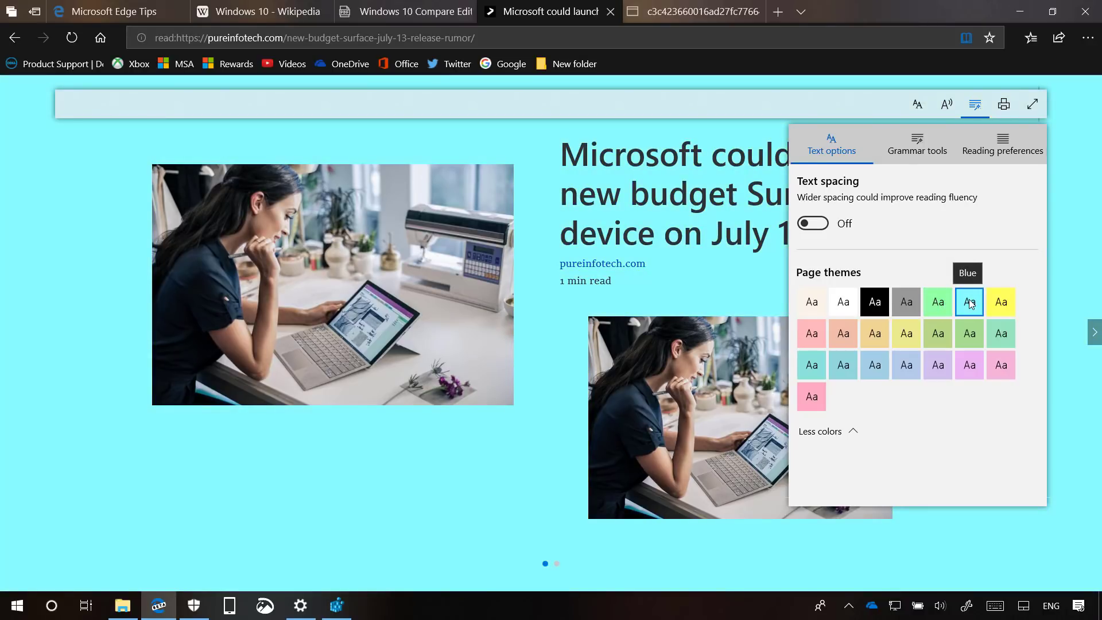
pyautogui.click(938, 333)
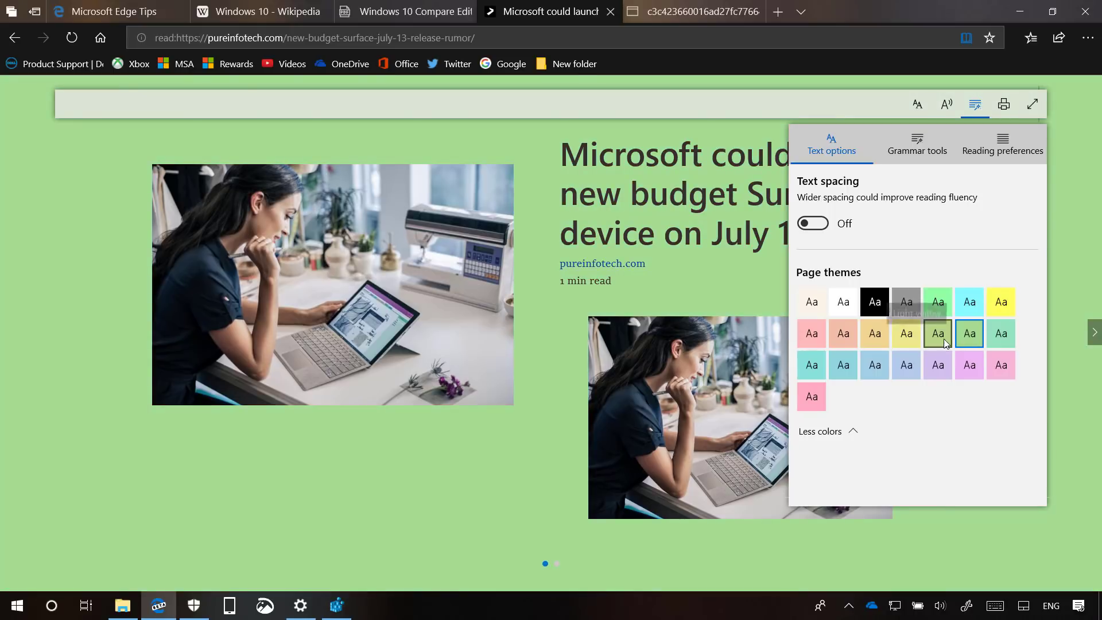
pyautogui.click(938, 365)
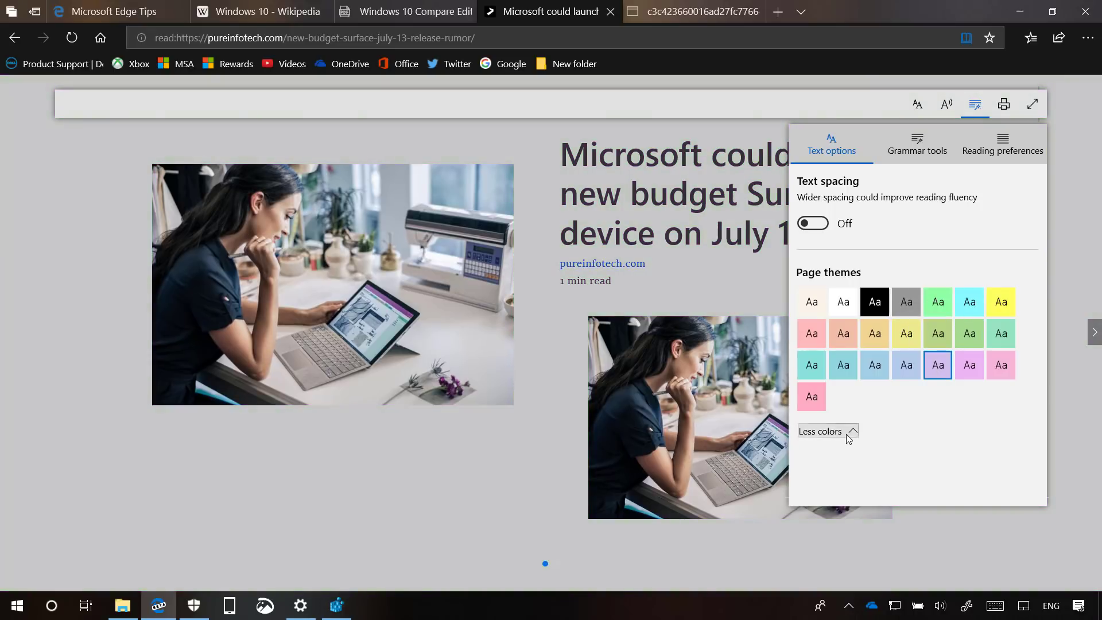
pyautogui.click(828, 431)
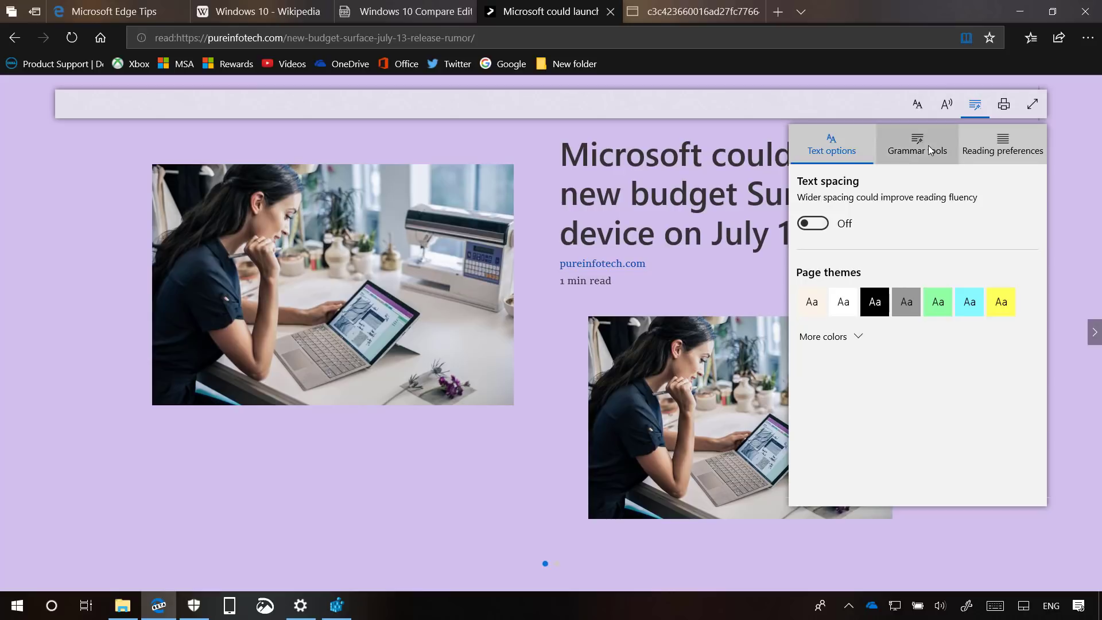
# Turn on noun highlighting in Grammar tools and colour nouns green.
pyautogui.click(918, 144)
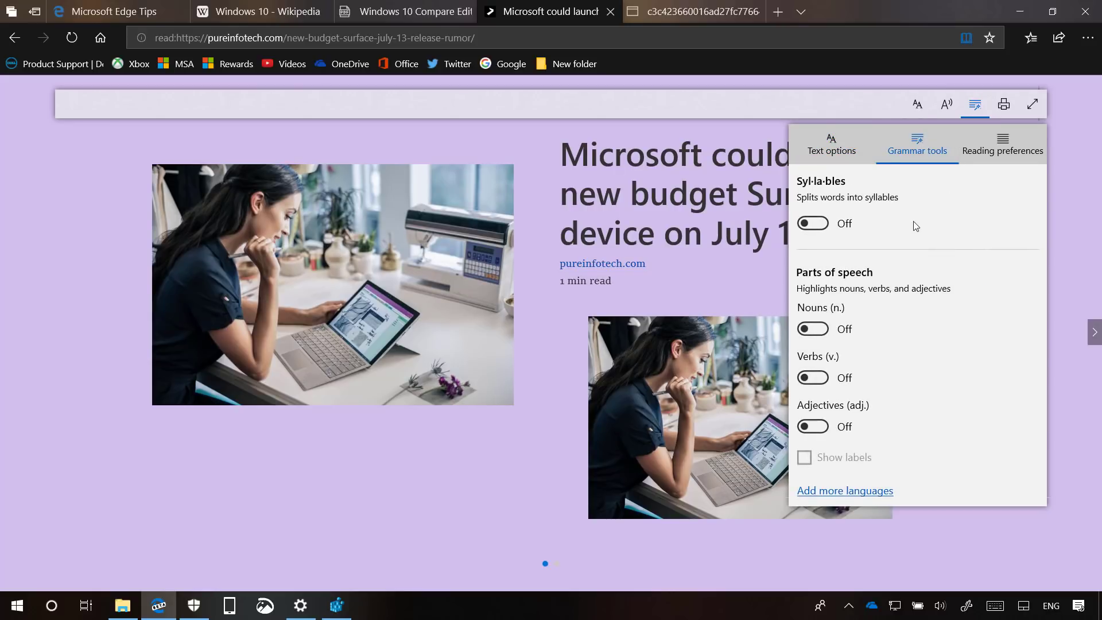
pyautogui.moveTo(884, 306)
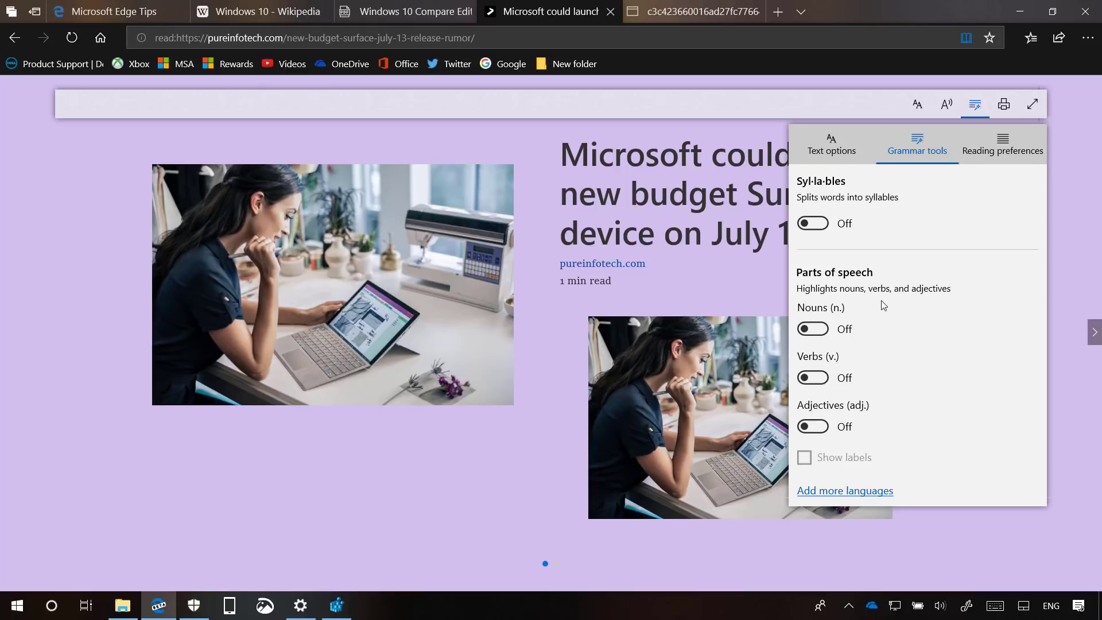
pyautogui.moveTo(830, 335)
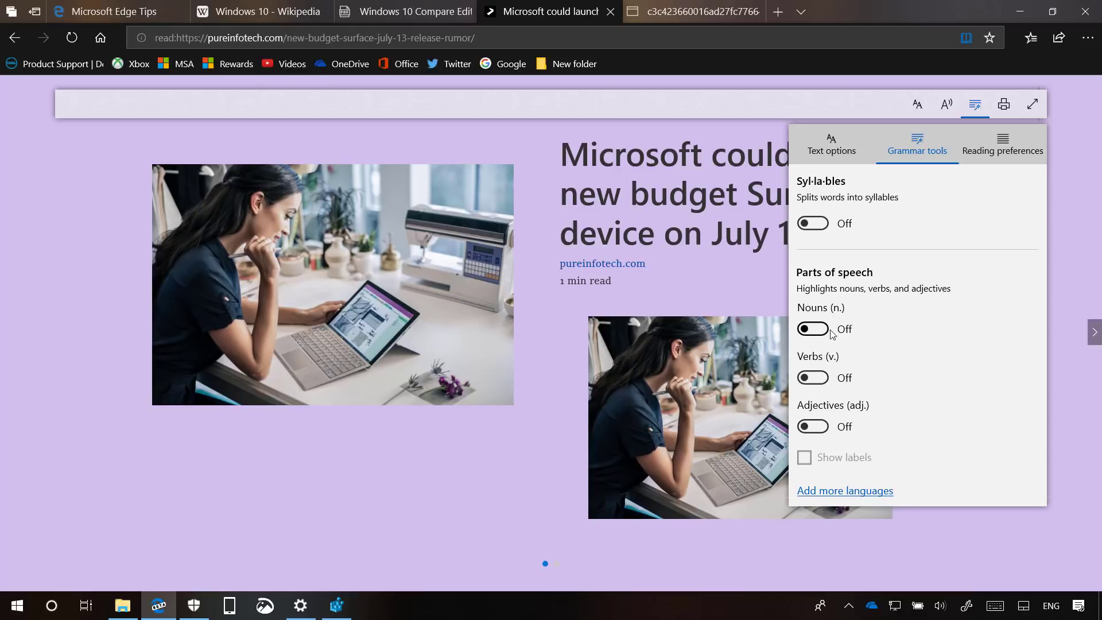
pyautogui.click(812, 329)
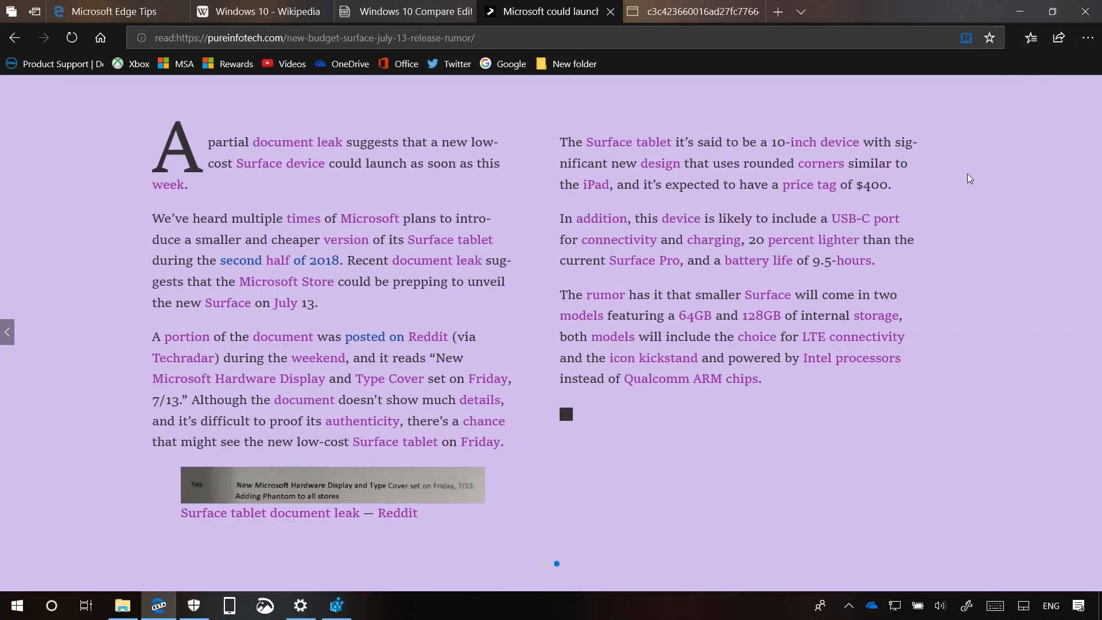
pyautogui.click(976, 104)
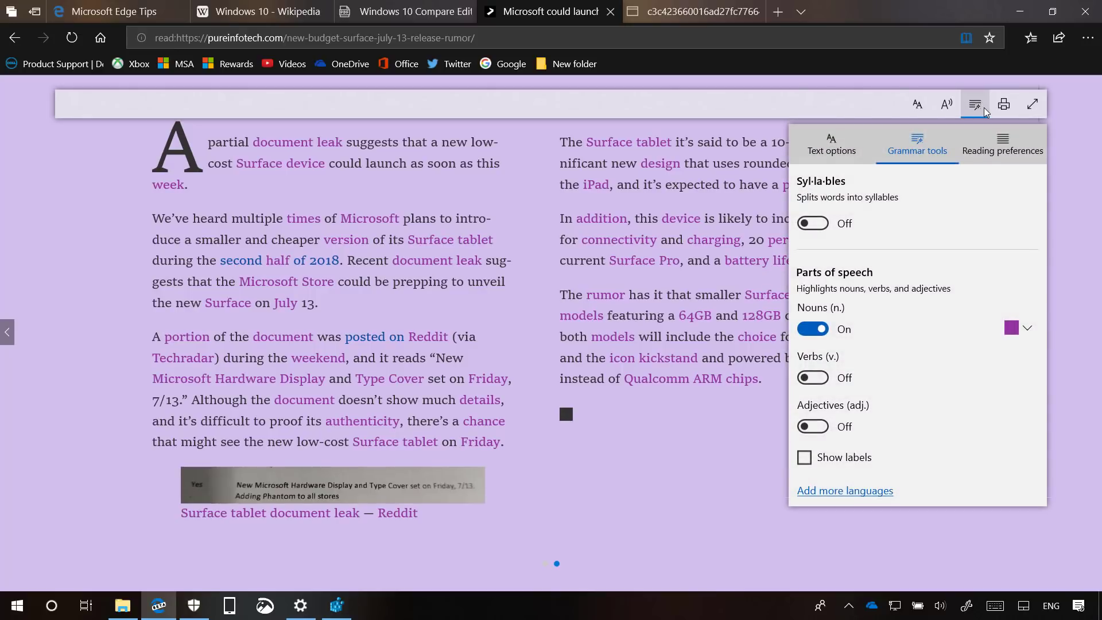
pyautogui.click(1027, 327)
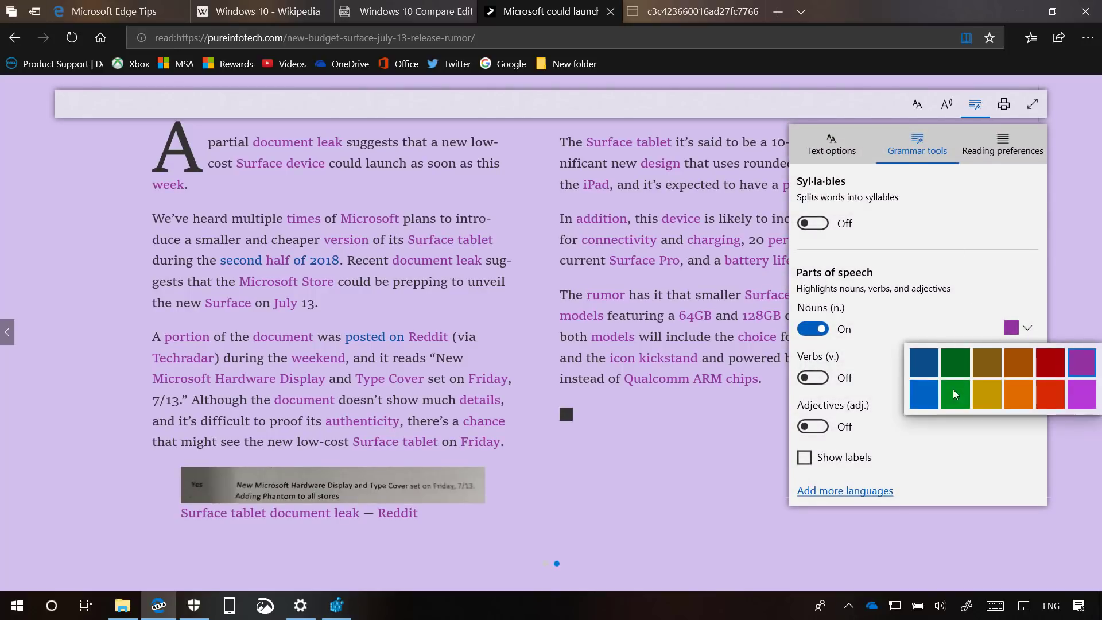
pyautogui.click(955, 394)
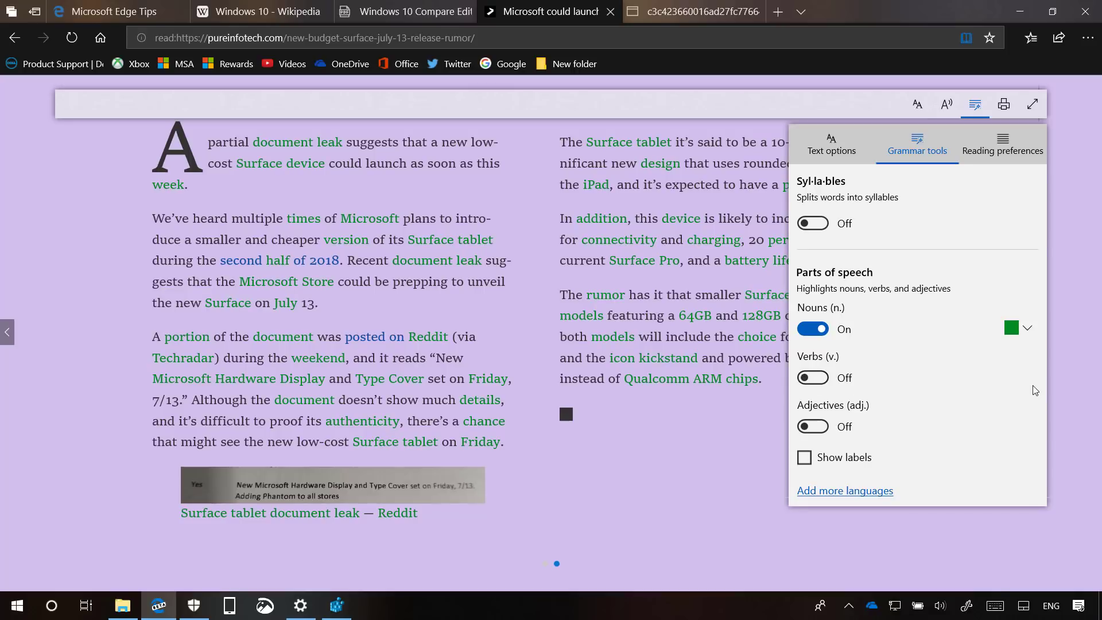
# Highlight verbs orange and adjectives red with part-of-speech labels, then view the Editions PDF.
pyautogui.click(813, 378)
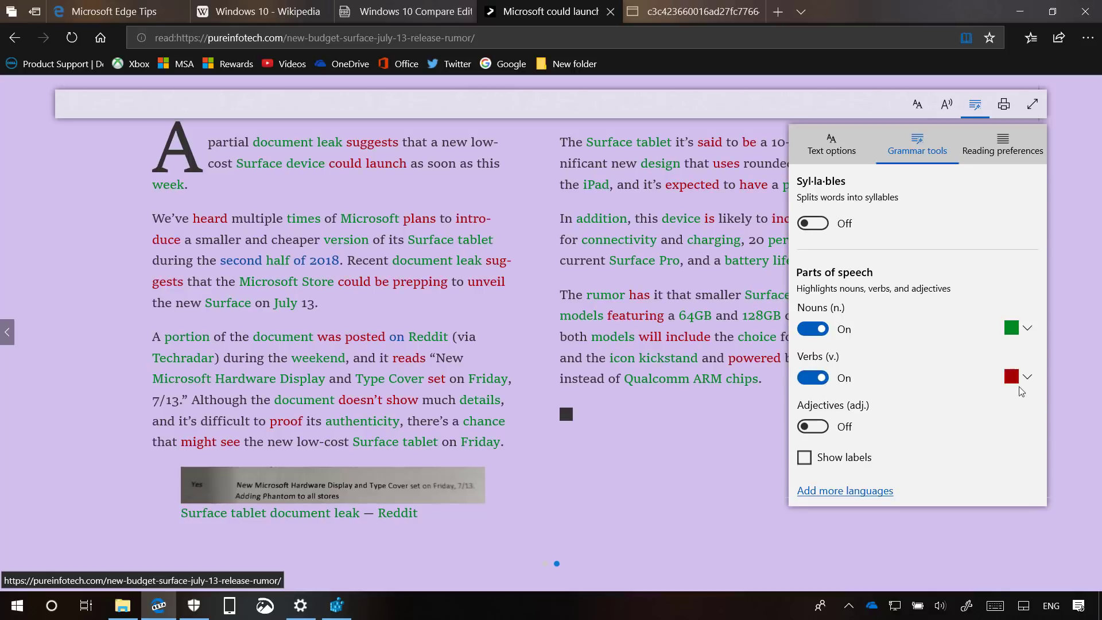
pyautogui.click(1028, 376)
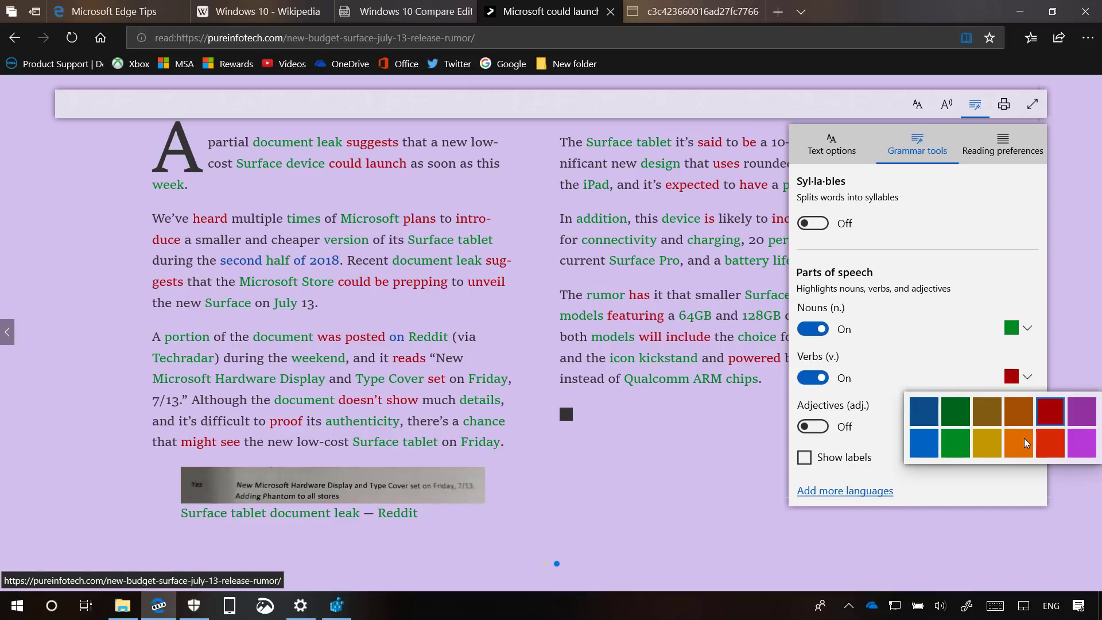
pyautogui.click(813, 427)
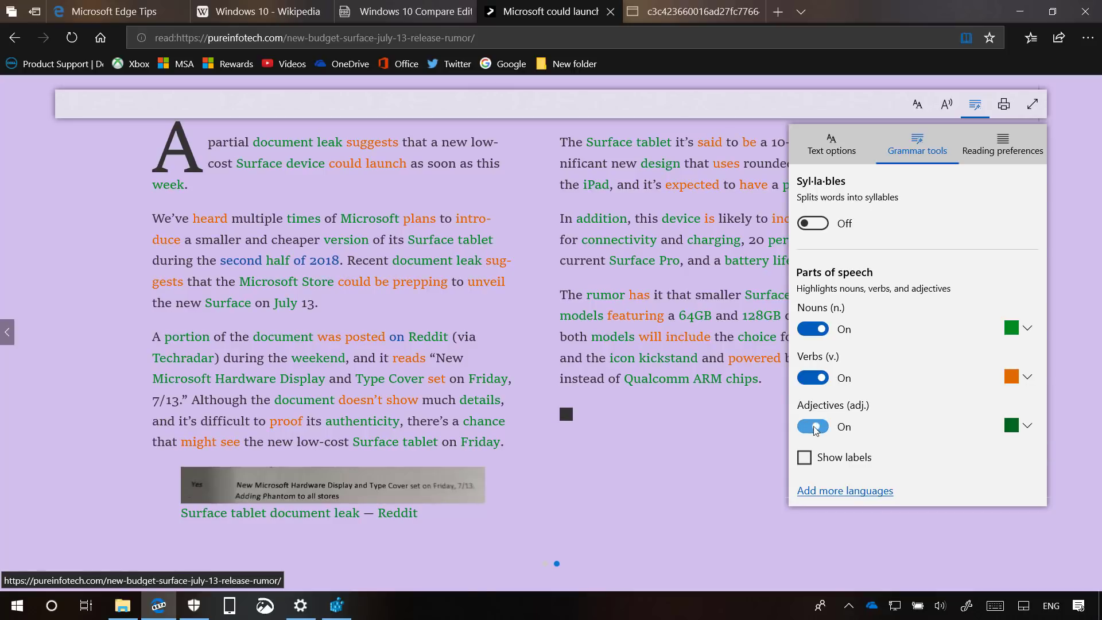
pyautogui.click(1028, 425)
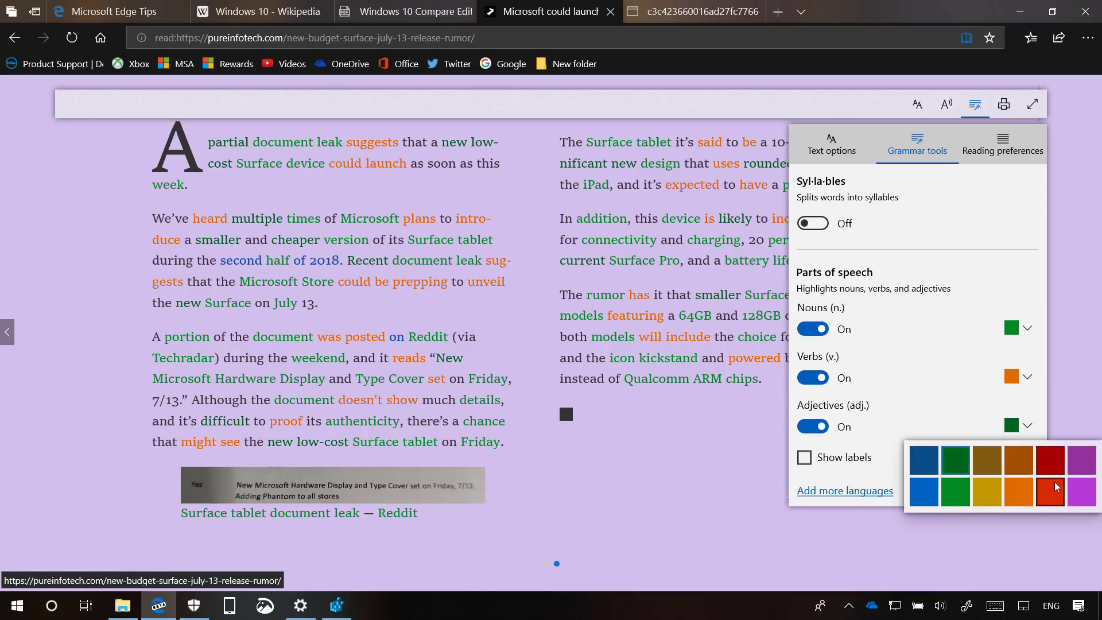
pyautogui.click(1052, 492)
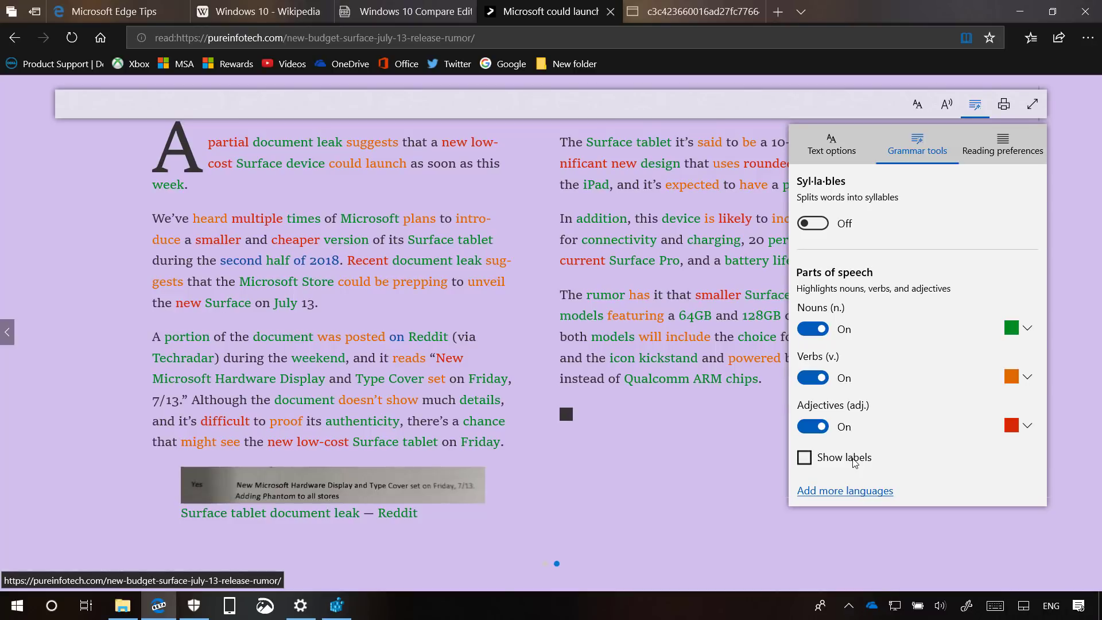
pyautogui.click(804, 458)
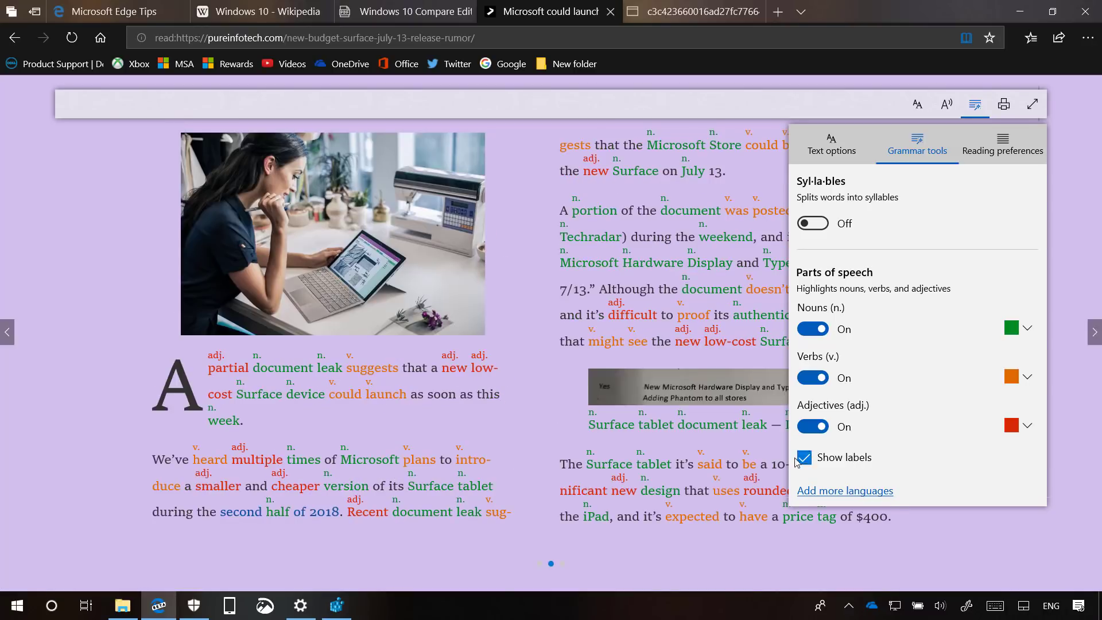
pyautogui.click(410, 11)
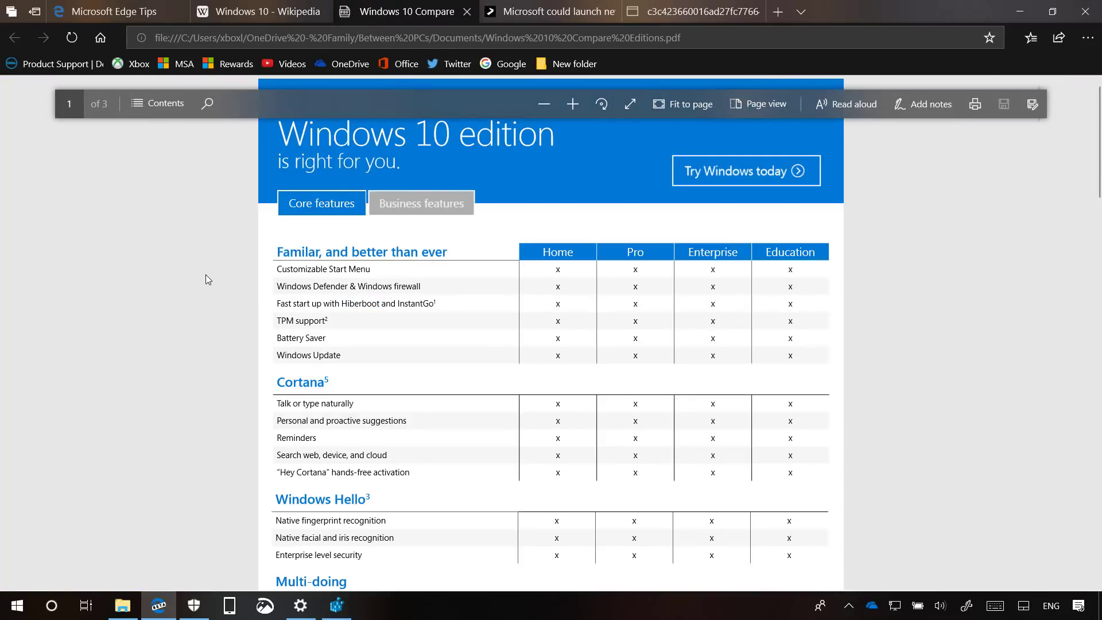
pyautogui.moveTo(490, 121)
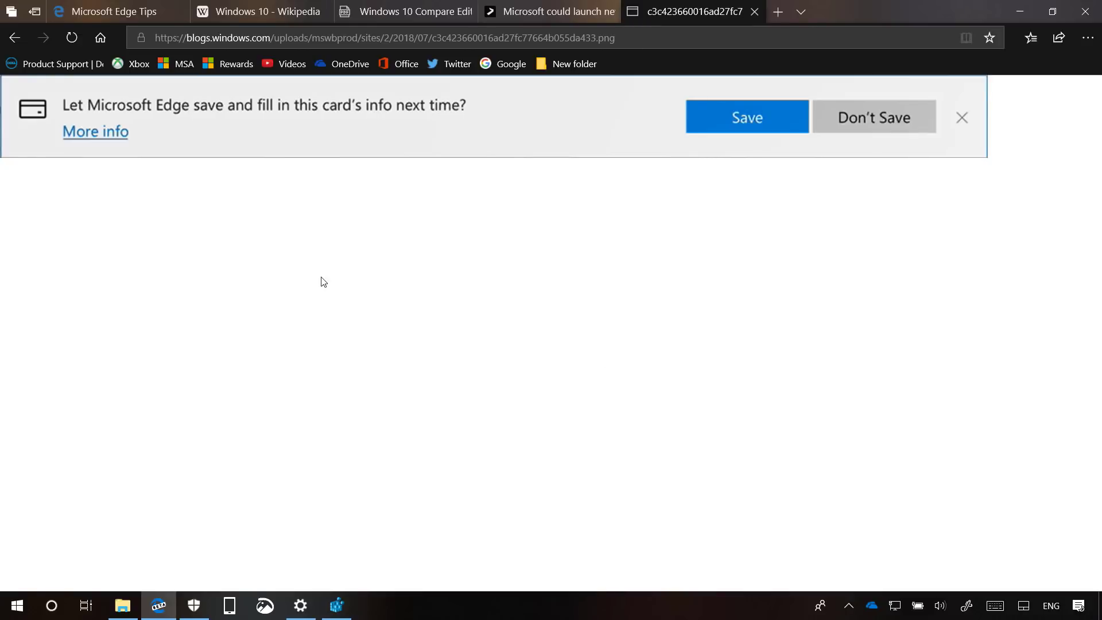
pyautogui.moveTo(242, 135)
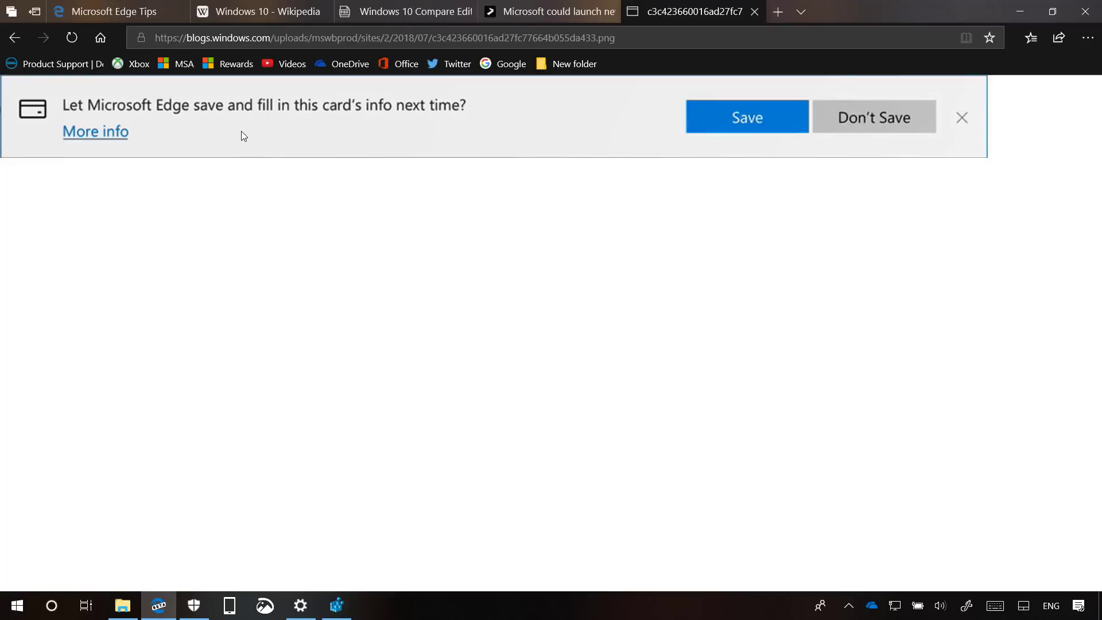
# Switch to the 'Windows 10 - Wikipedia' tab.
pyautogui.click(269, 11)
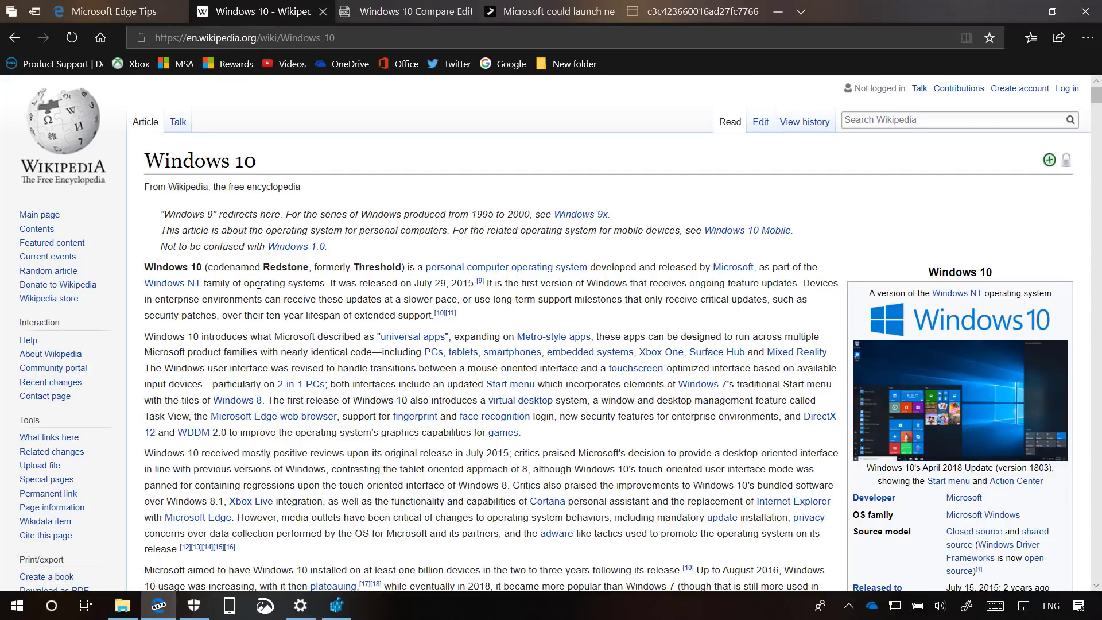
pyautogui.moveTo(270, 313)
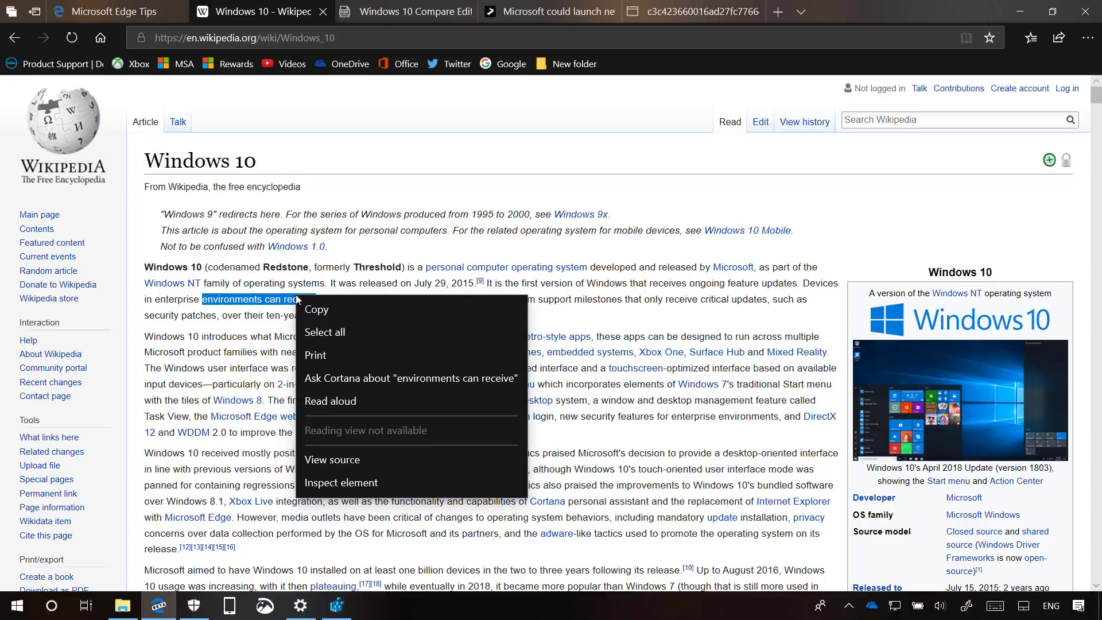
pyautogui.moveTo(319, 505)
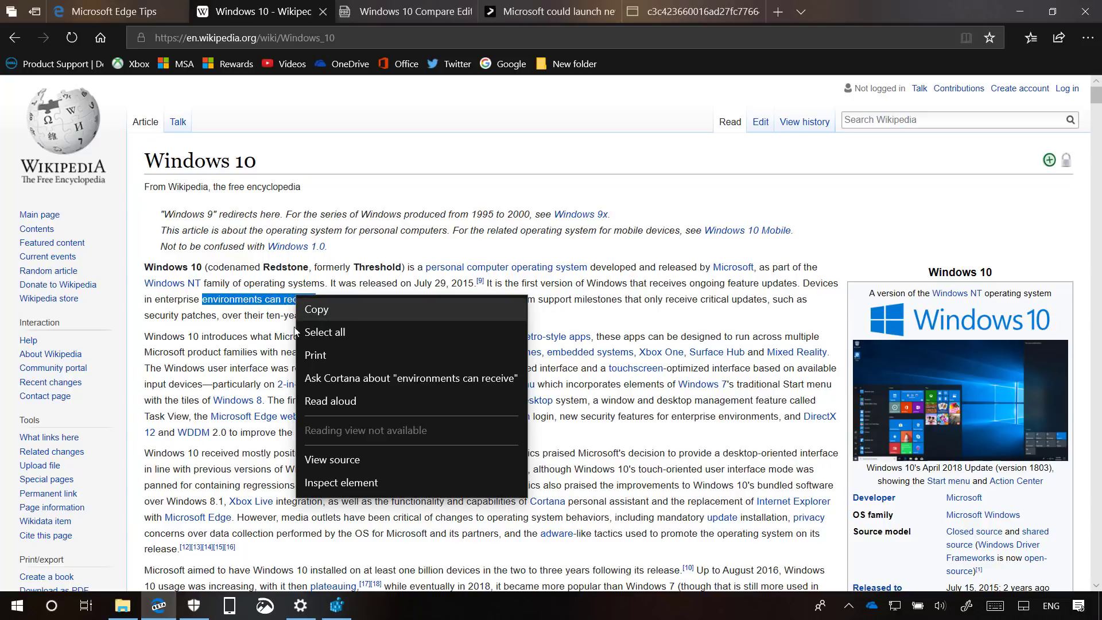
pyautogui.moveTo(285, 357)
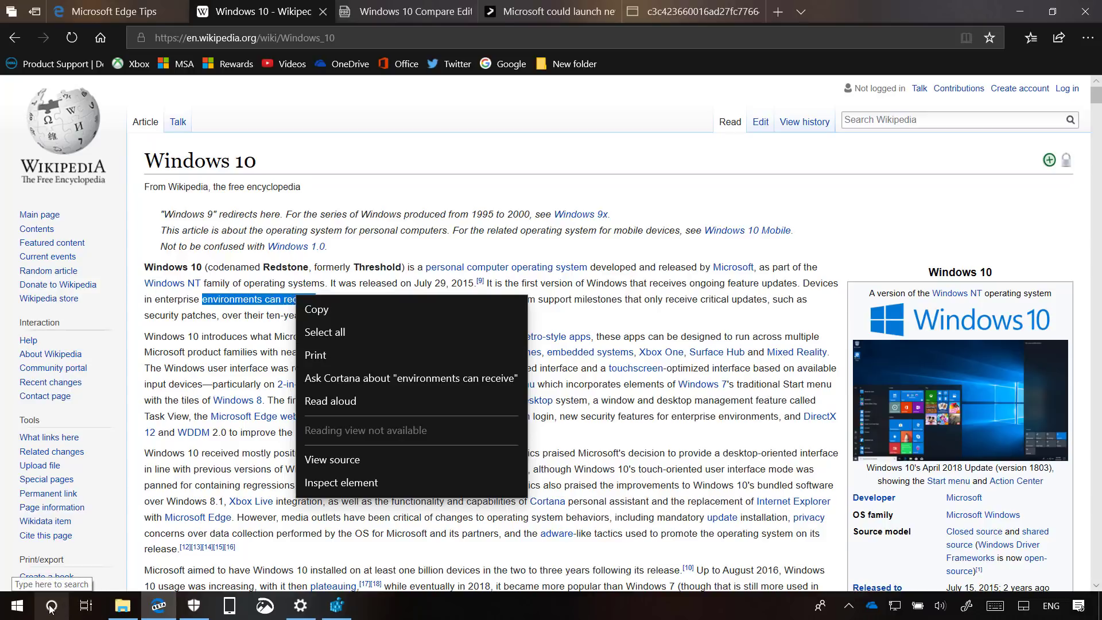
# Open the Windows search panel from the taskbar.
pyautogui.click(51, 606)
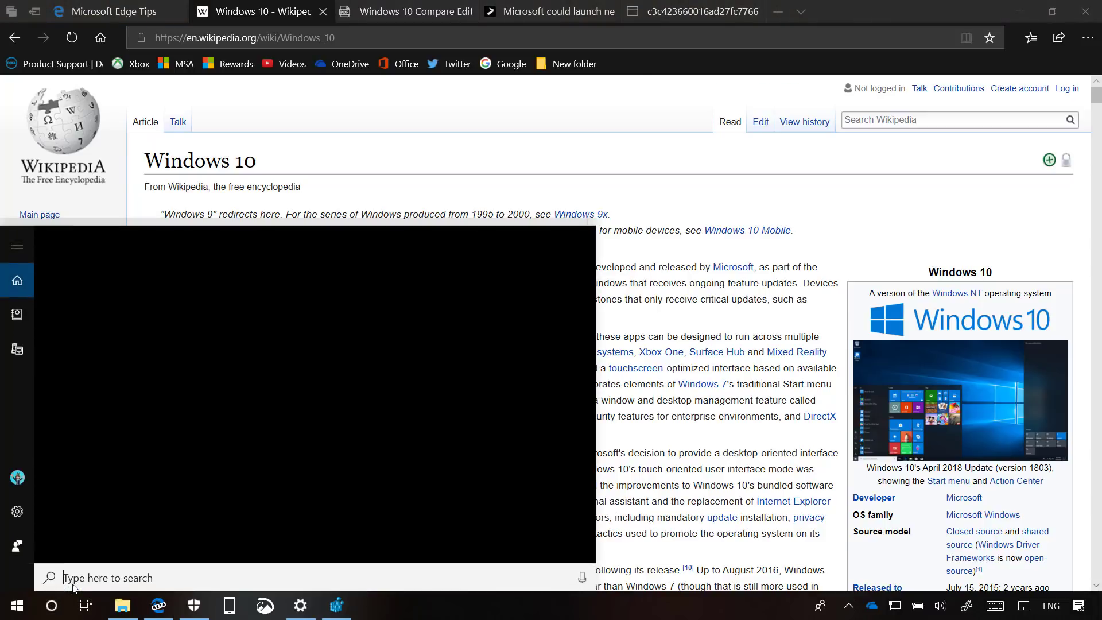
# Search for 'firefox' and show the Cut/Copy/Paste menu on the query text.
pyautogui.write('firefox')
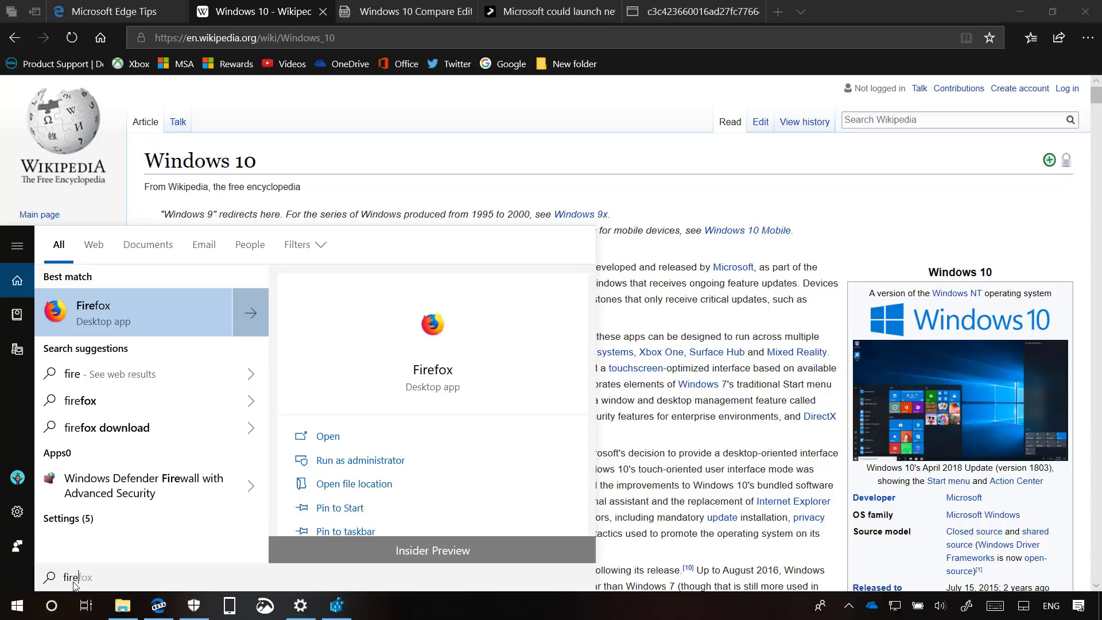
pyautogui.rightClick(75, 577)
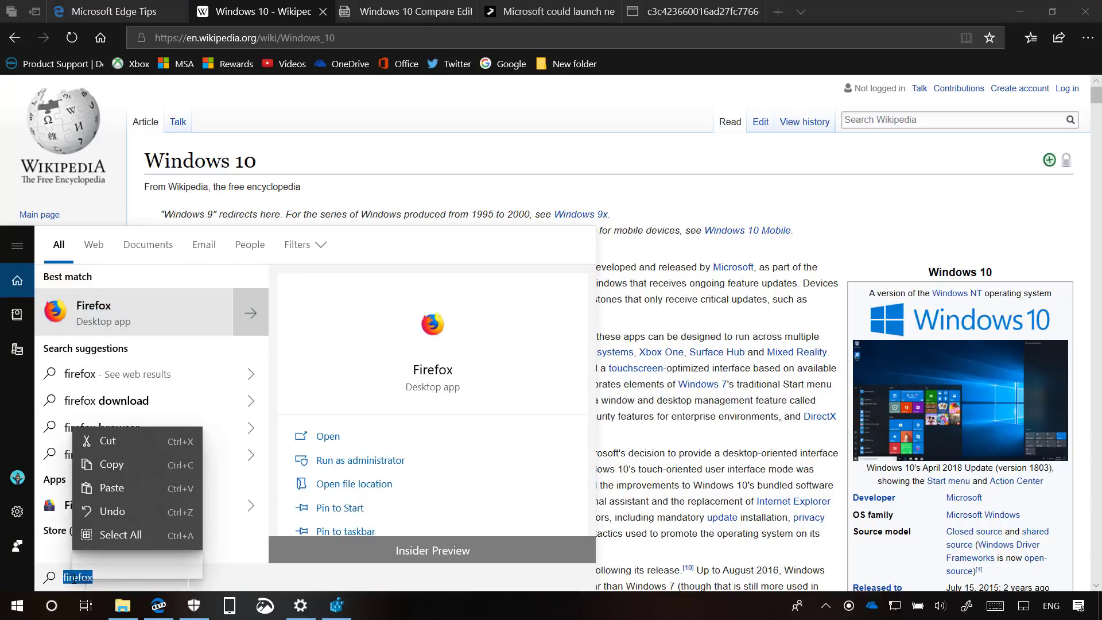
pyautogui.moveTo(99, 562)
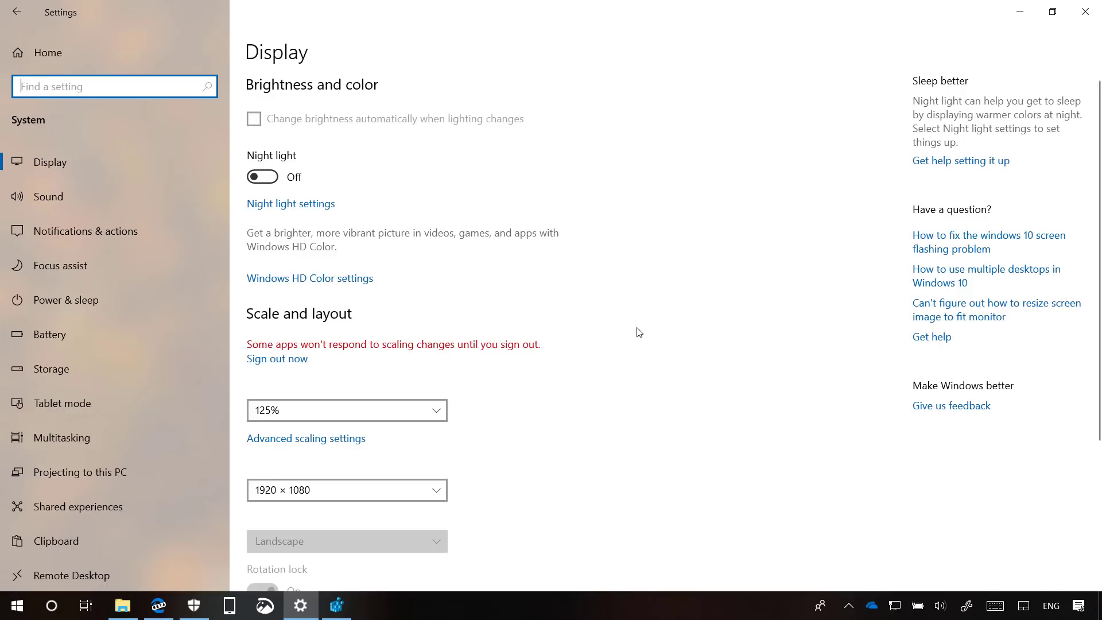
pyautogui.moveTo(329, 294)
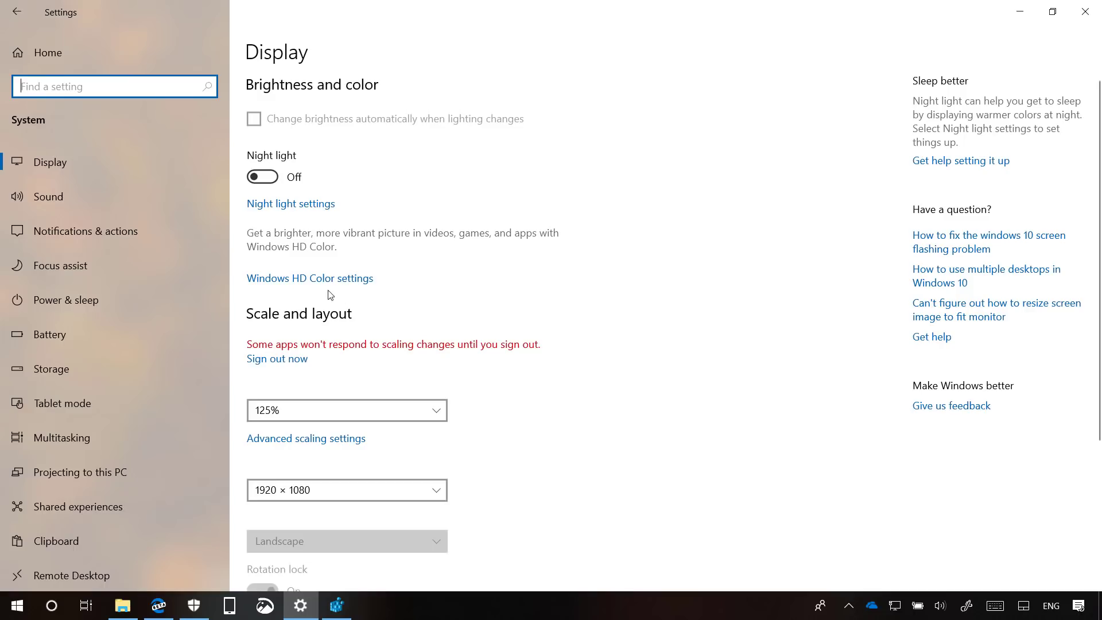
# Open Windows HD Color settings and scroll through its HDR and WCG options.
pyautogui.click(309, 278)
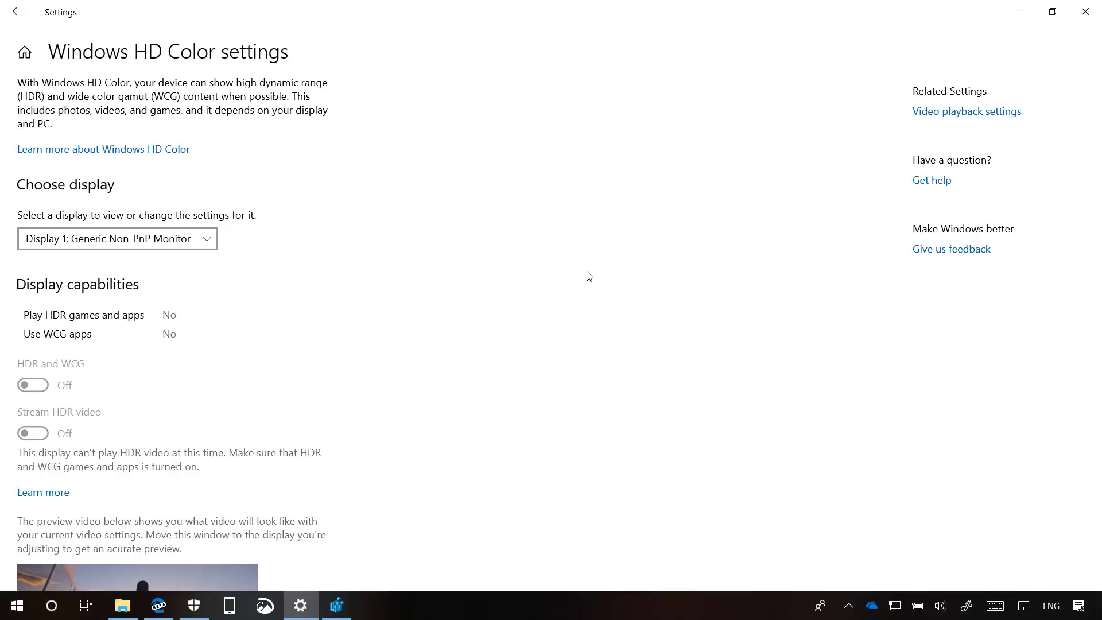
pyautogui.scroll(-3)
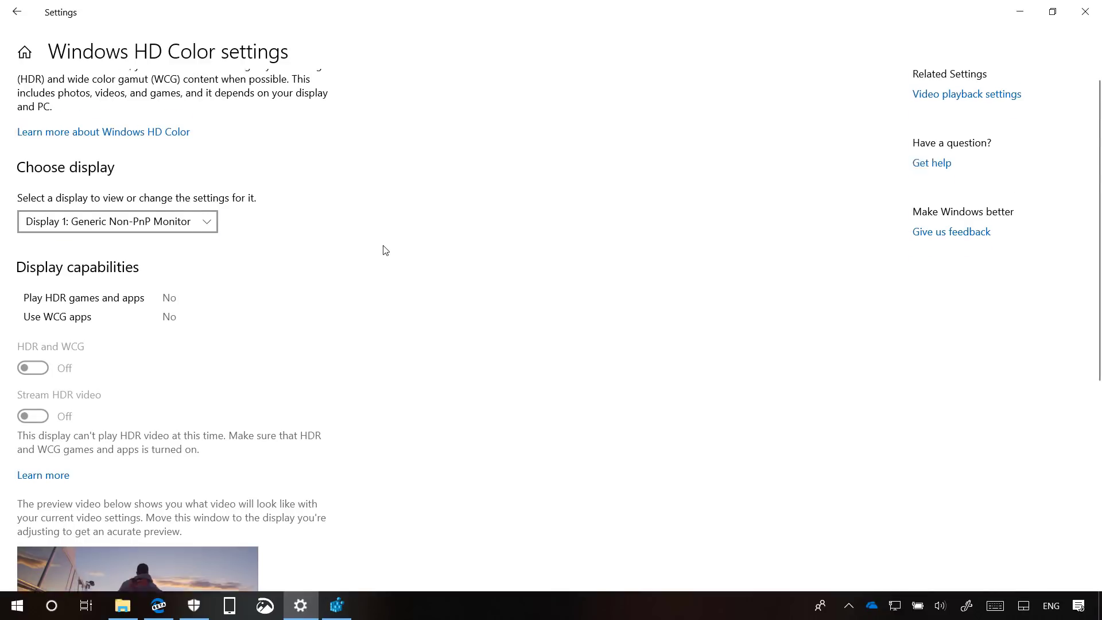
pyautogui.scroll(-3)
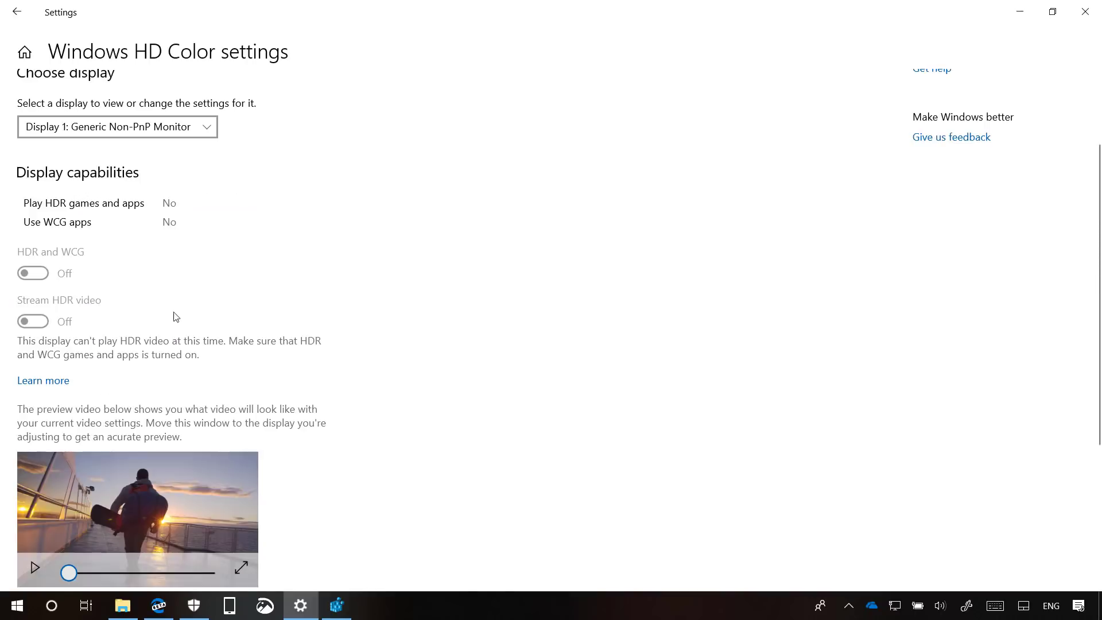
pyautogui.moveTo(143, 294)
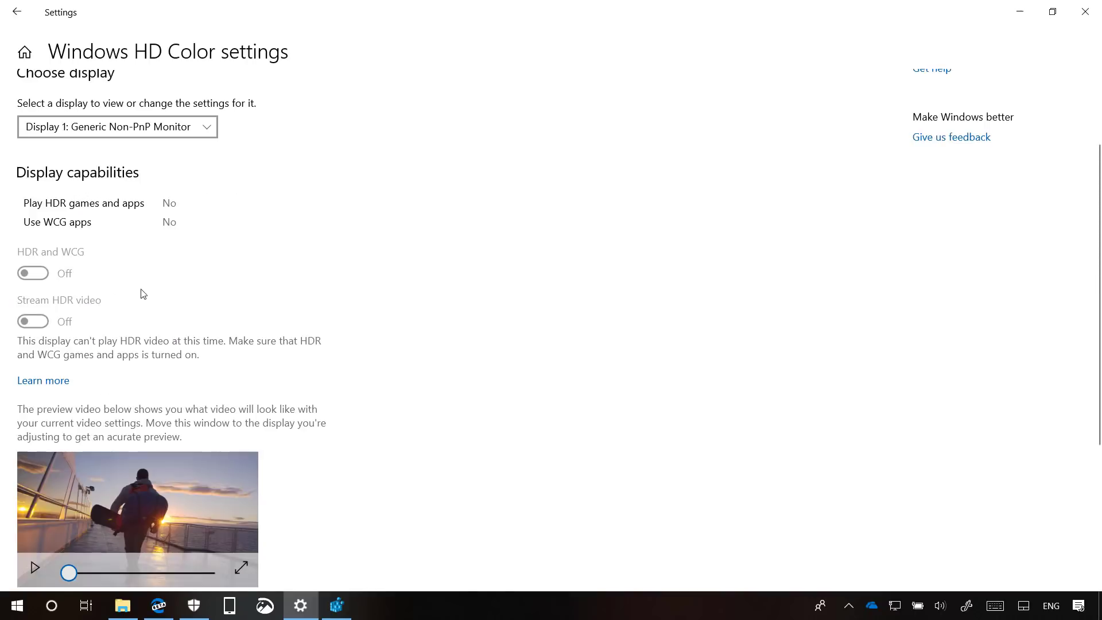
pyautogui.moveTo(80, 315)
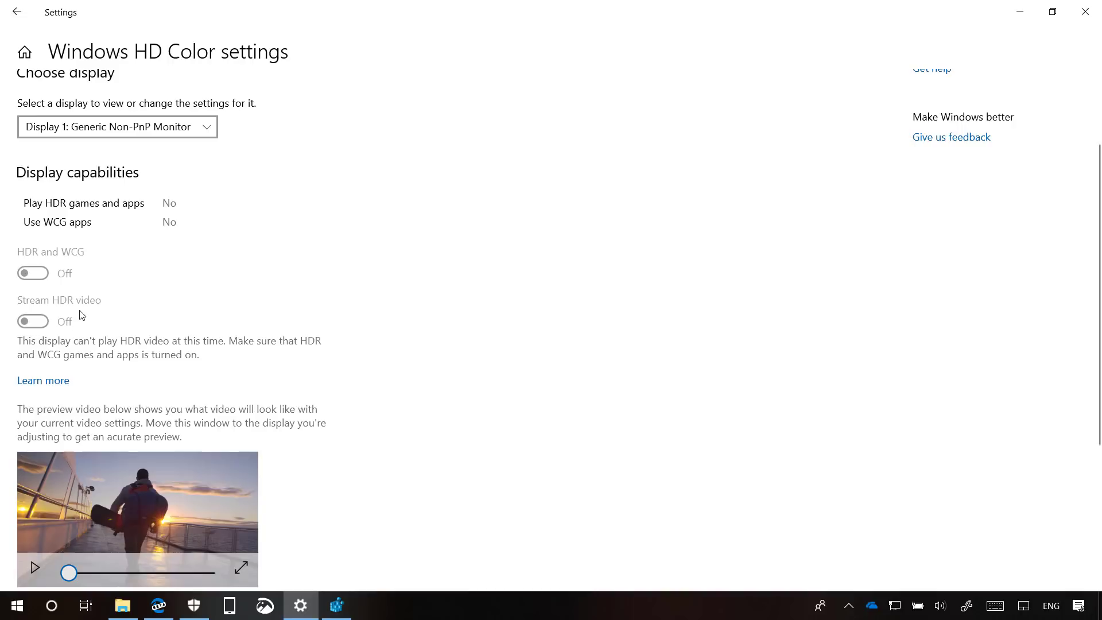
pyautogui.scroll(-3)
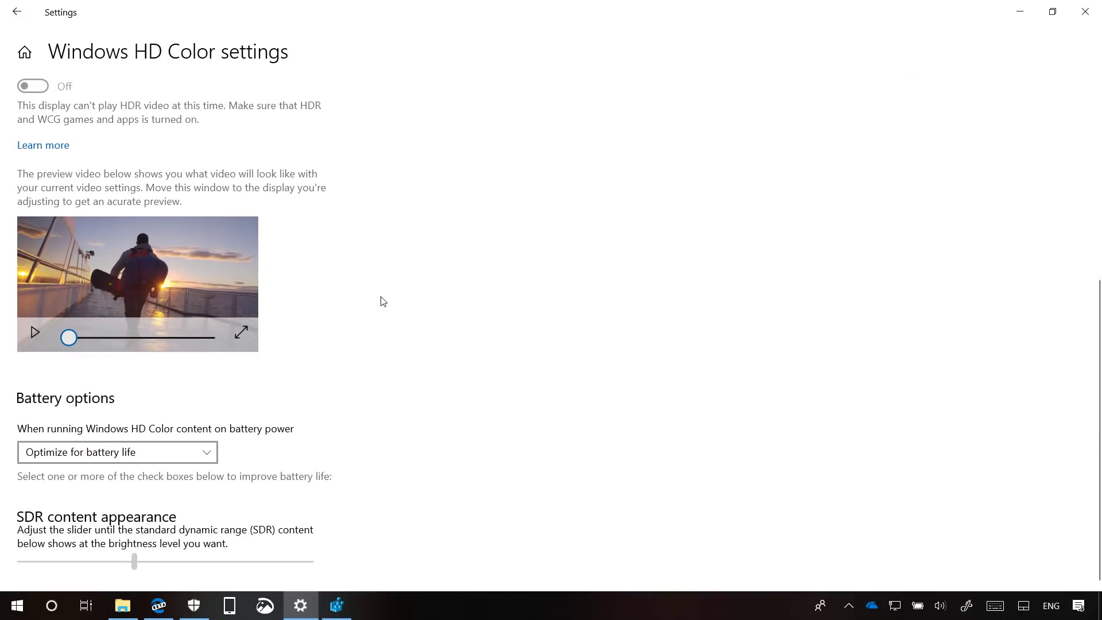
pyautogui.scroll(3)
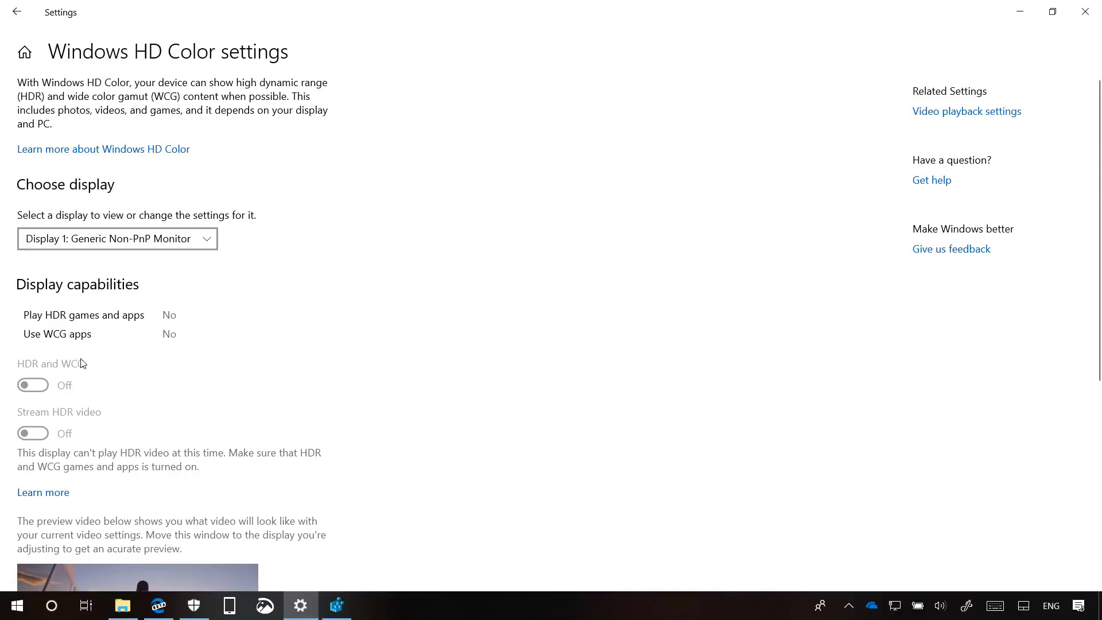
pyautogui.scroll(-3)
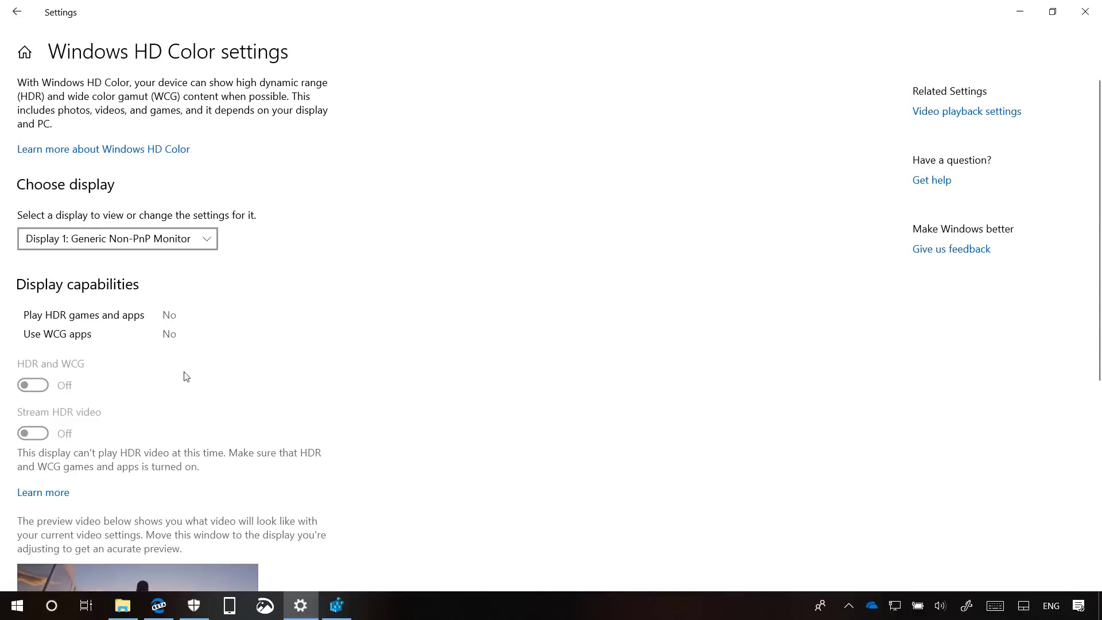
pyautogui.moveTo(243, 352)
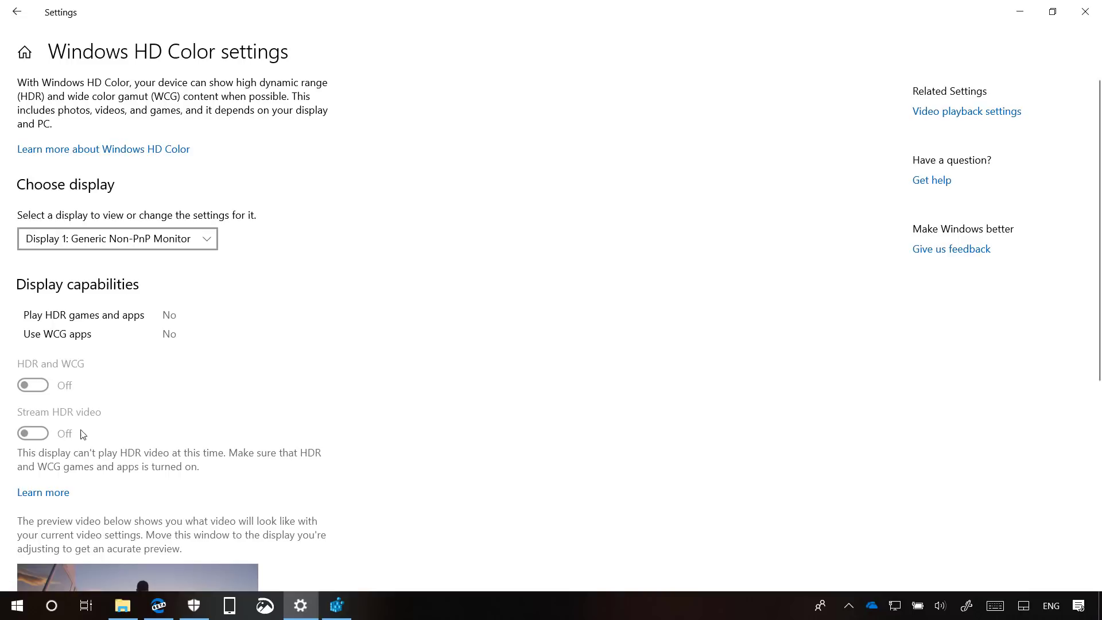
pyautogui.moveTo(433, 376)
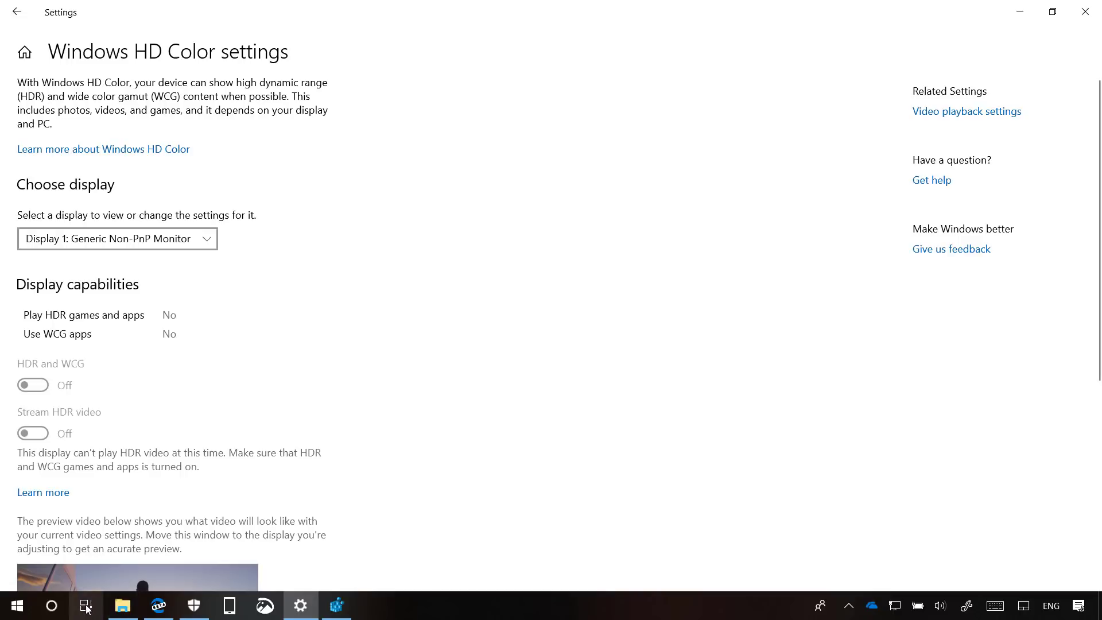
# Open Task View showing open windows and earlier-today activities.
pyautogui.click(85, 606)
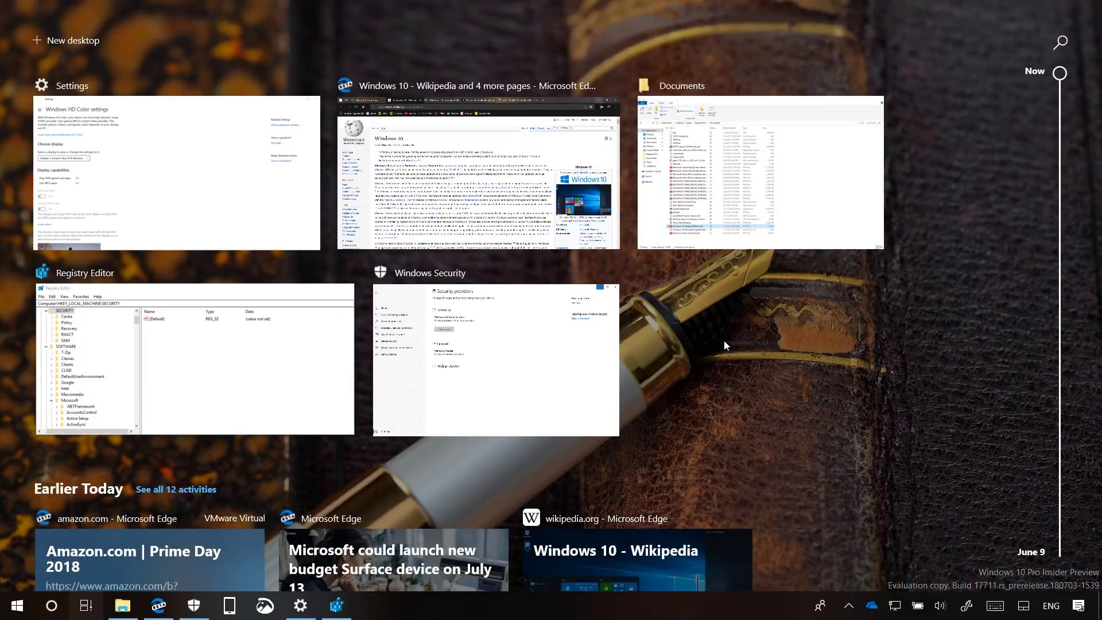
pyautogui.moveTo(730, 355)
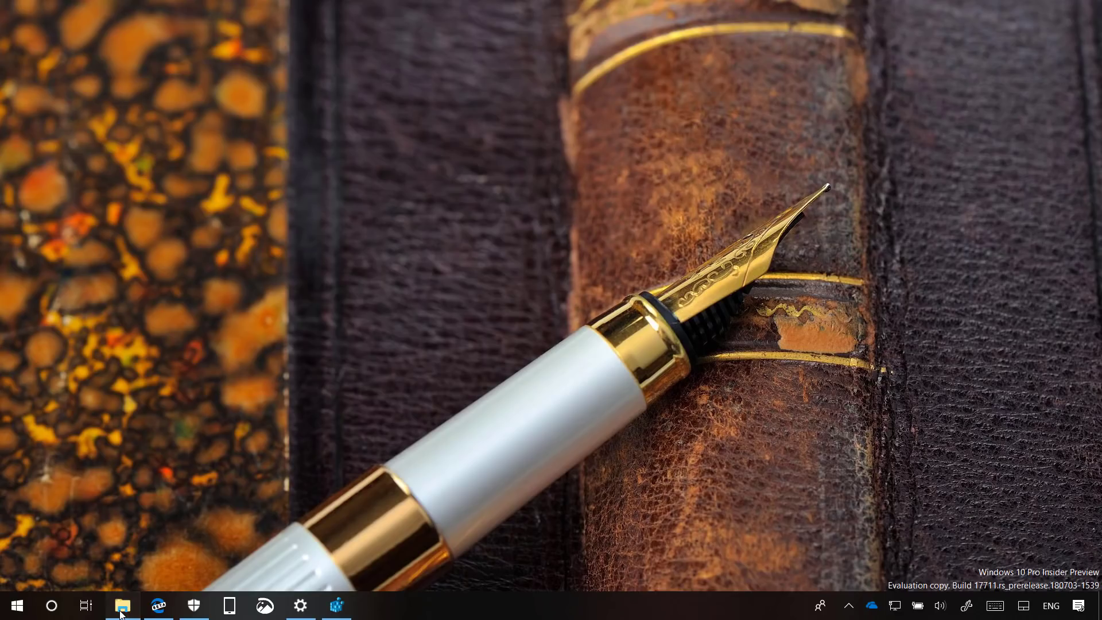
# Open File Explorer on the Pictures folder.
pyautogui.click(122, 606)
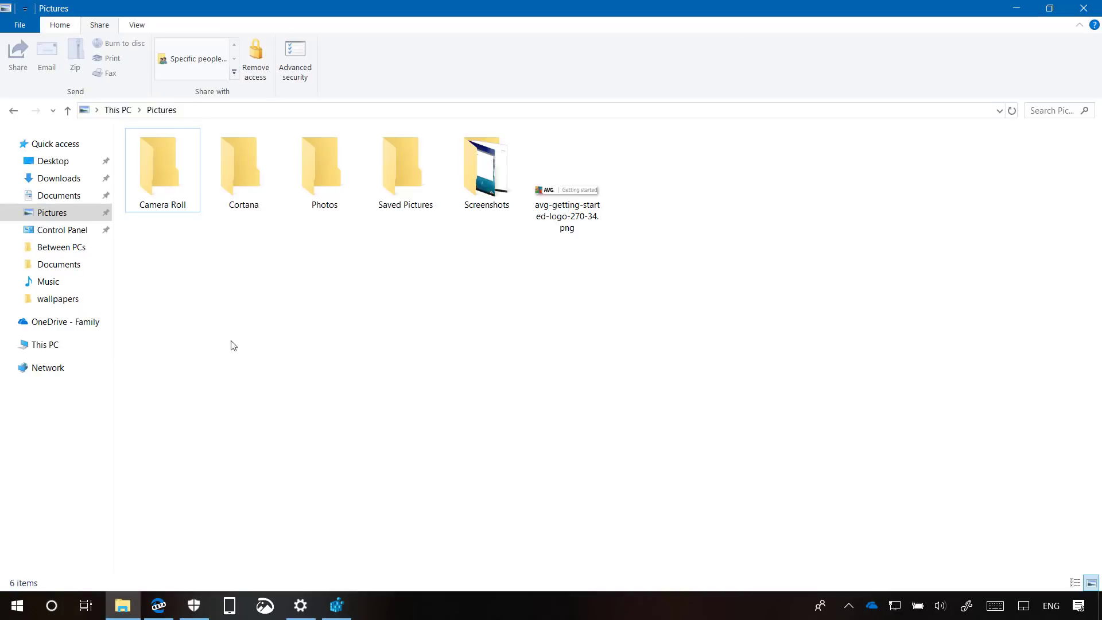
pyautogui.moveTo(279, 244)
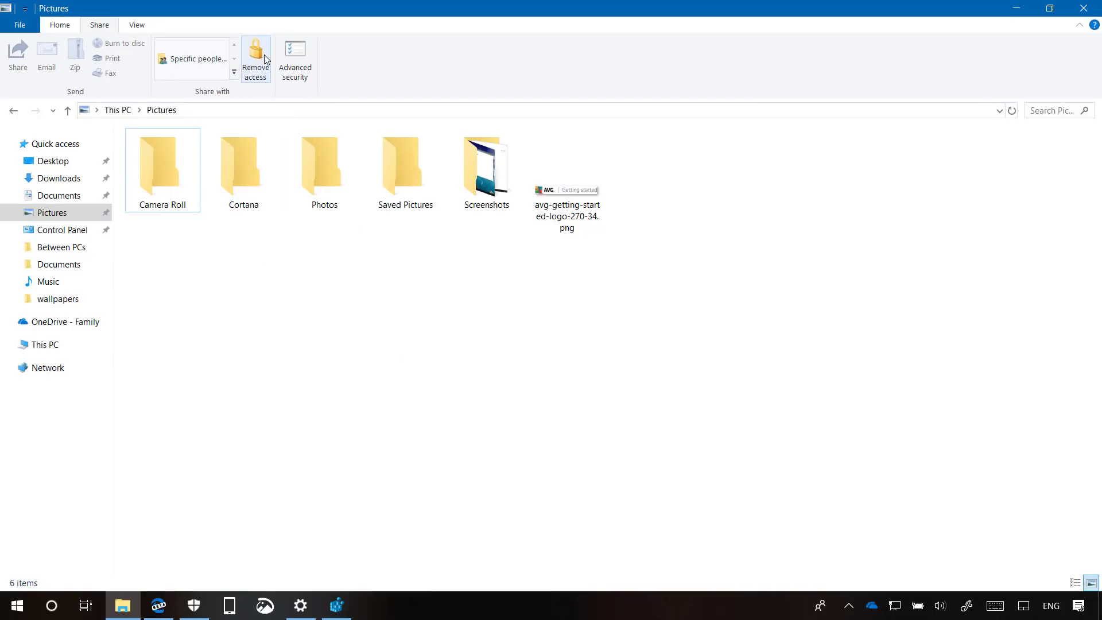
pyautogui.moveTo(315, 62)
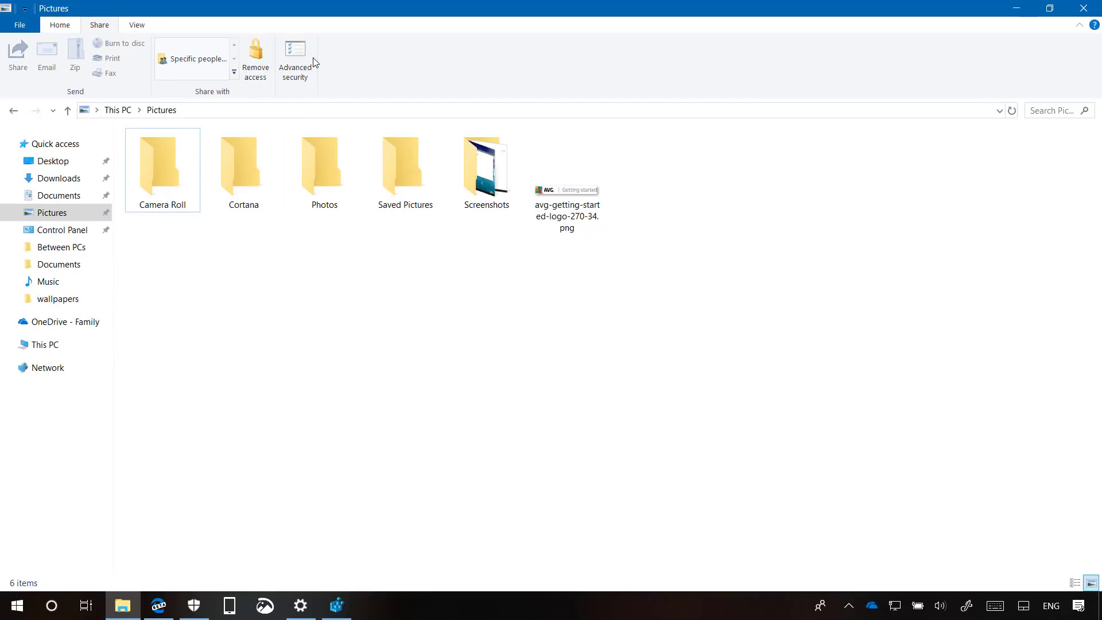
pyautogui.moveTo(308, 55)
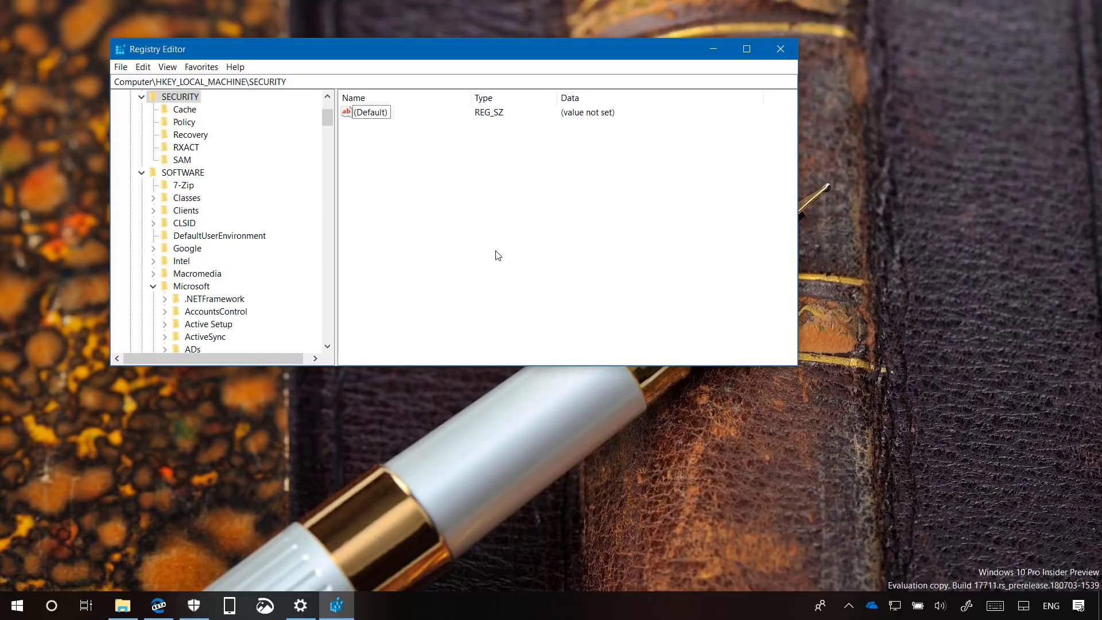
# Delete the last part of the HARDWARE\ACPI key path, then minimize Registry Editor.
pyautogui.click(355, 82)
pyautogui.write('HARDWARE\\ACP')
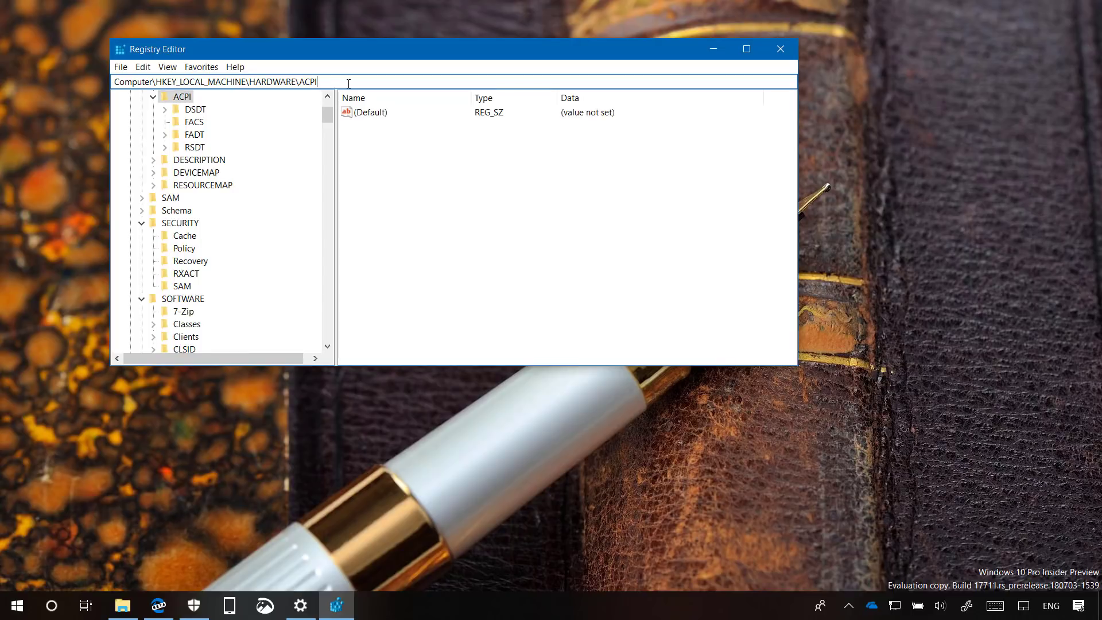
pyautogui.press('Backspace')
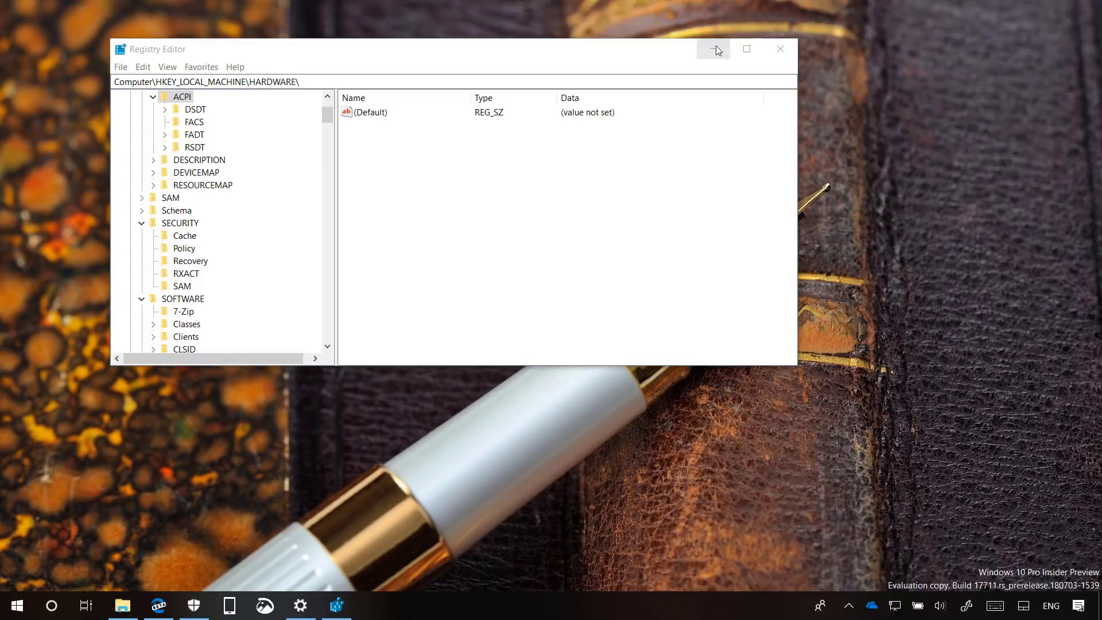
pyautogui.click(712, 49)
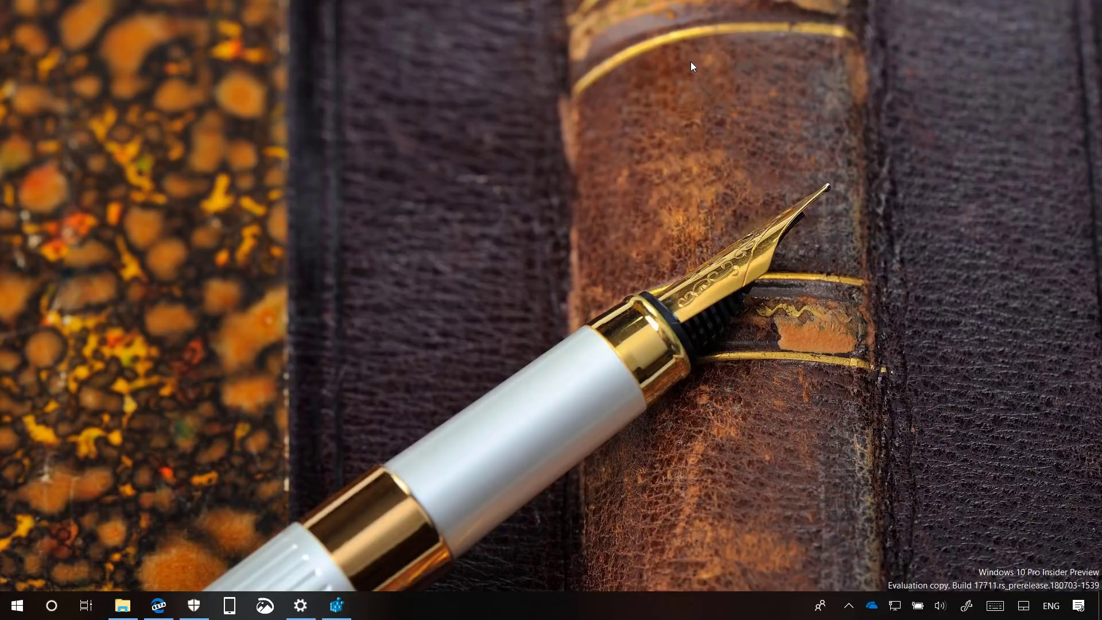